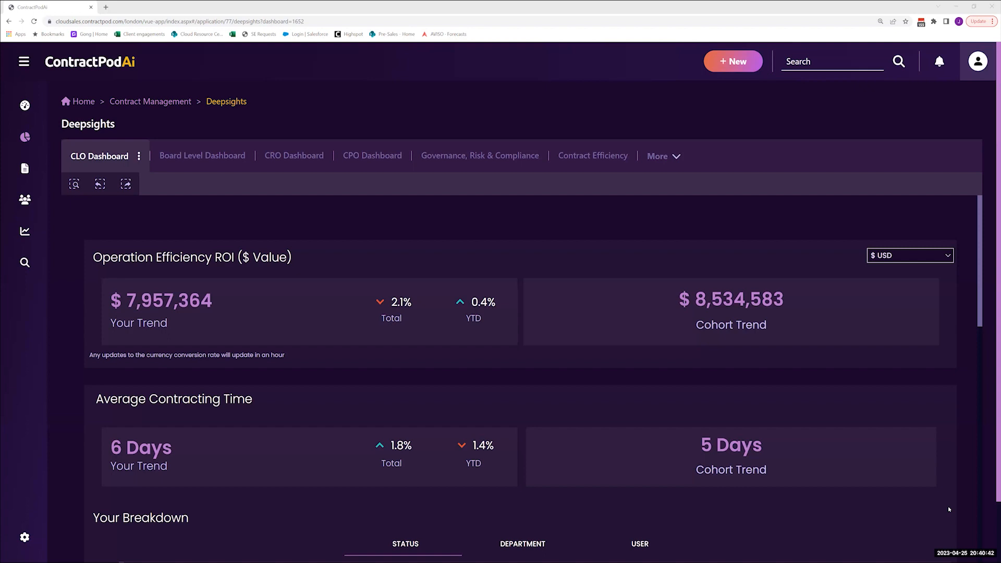
Scroll down through the current dashboard's charts and back up to the Deepsights tab bar
scroll("down", 3)
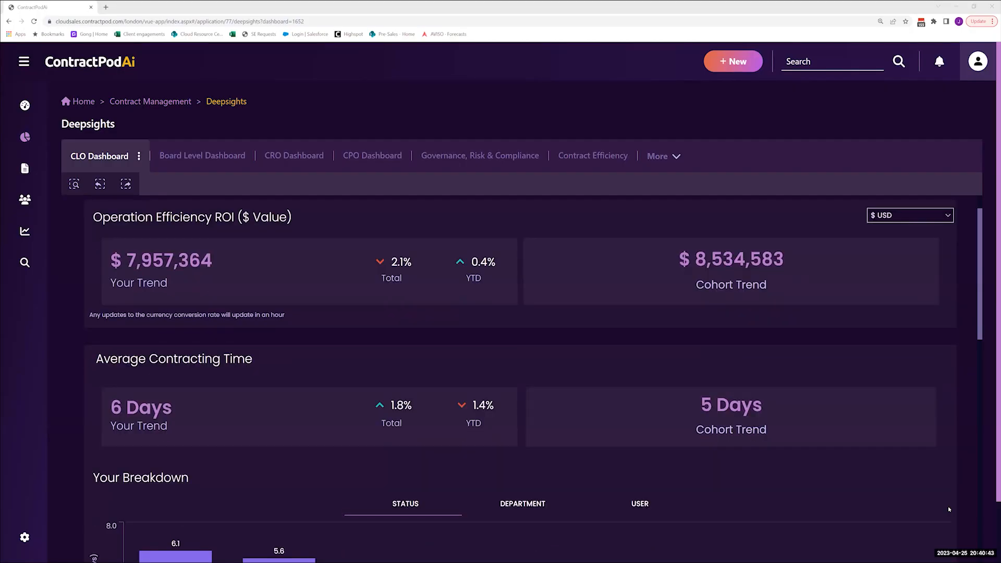
scroll("down", 3)
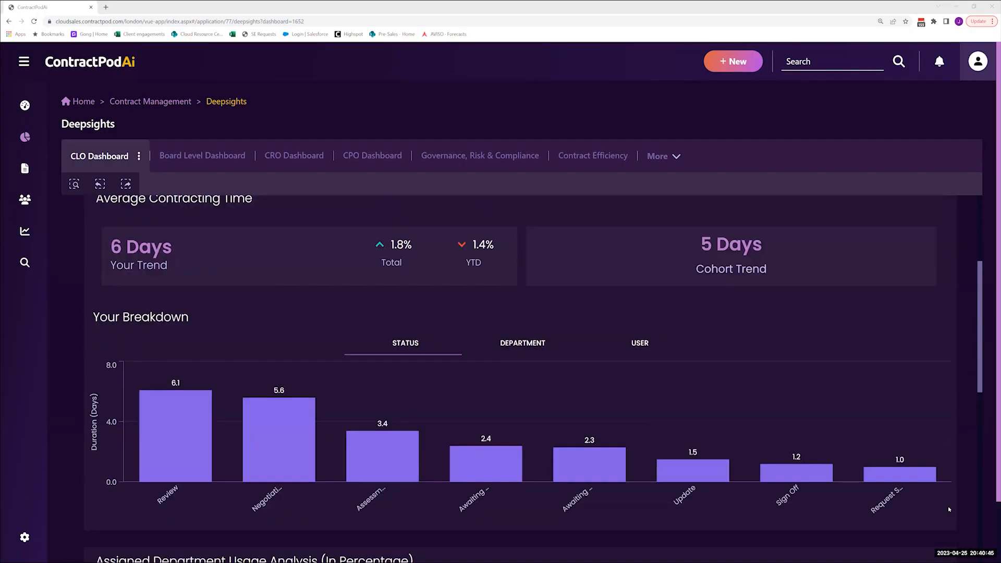
scroll("down", 3)
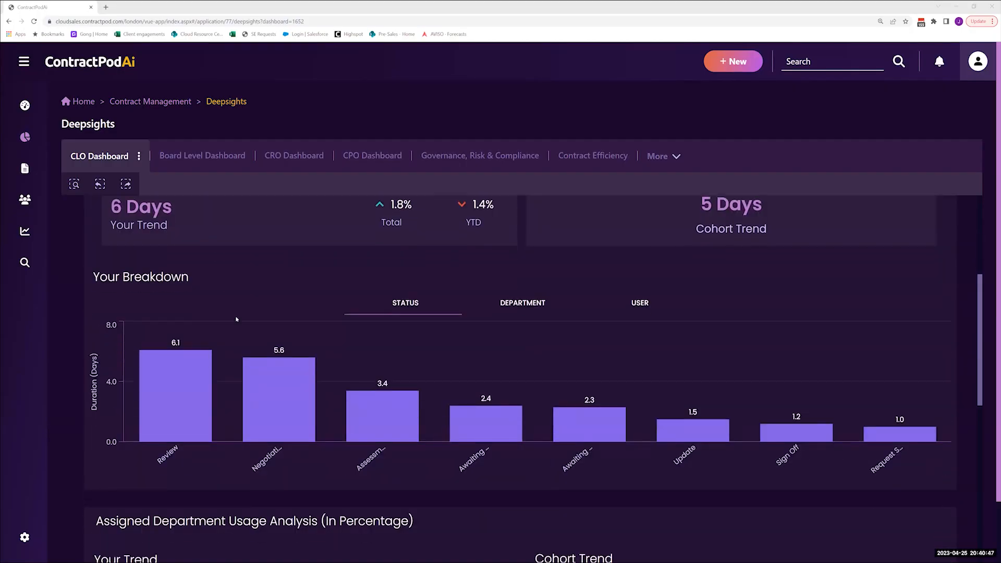
mouse_move(302, 261)
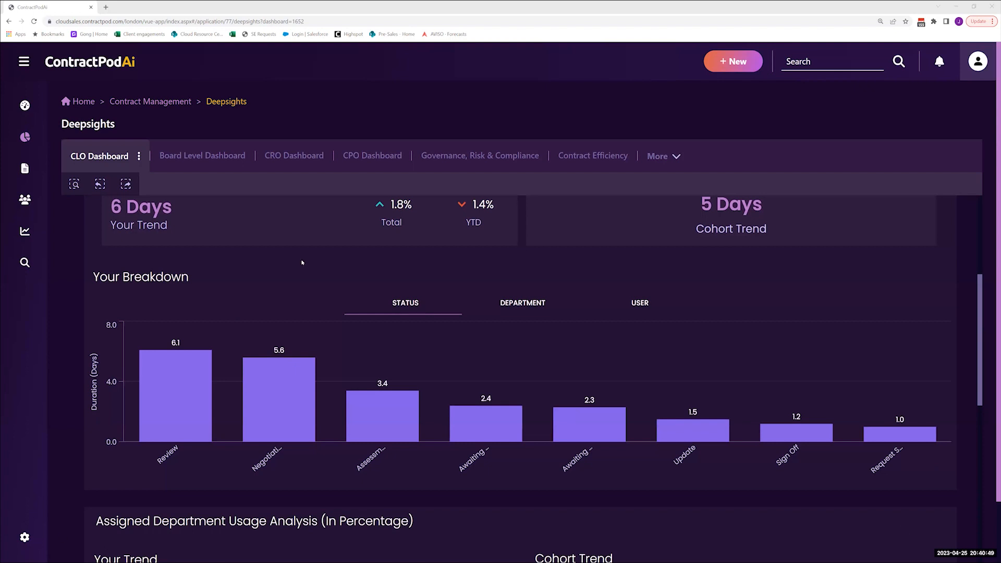
mouse_move(663, 339)
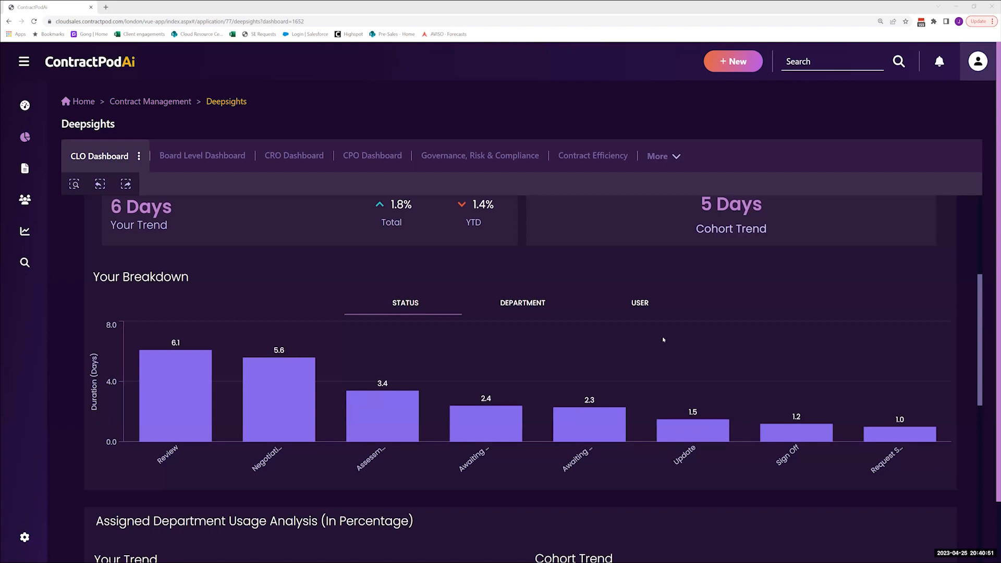
scroll("down", 3)
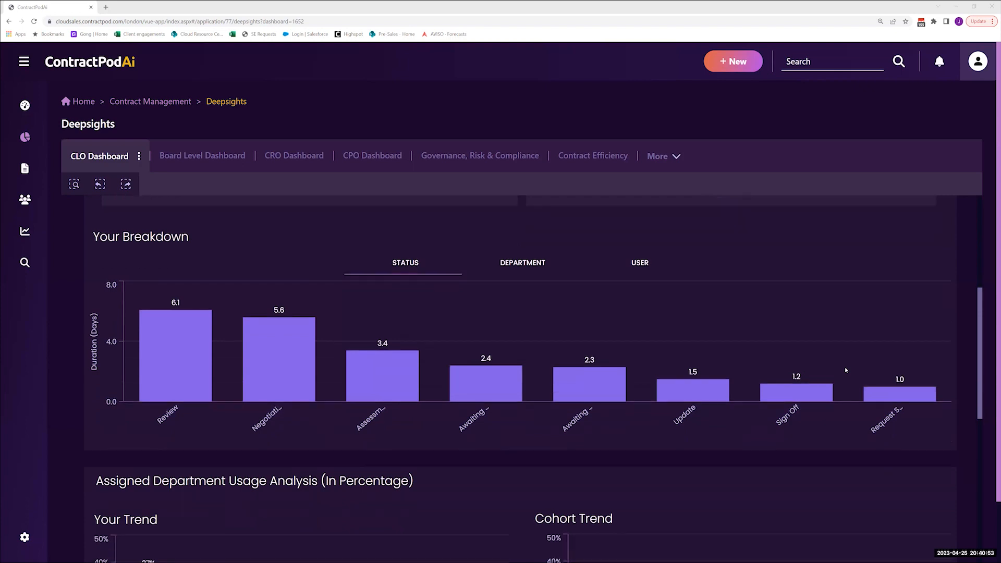
scroll("down", 3)
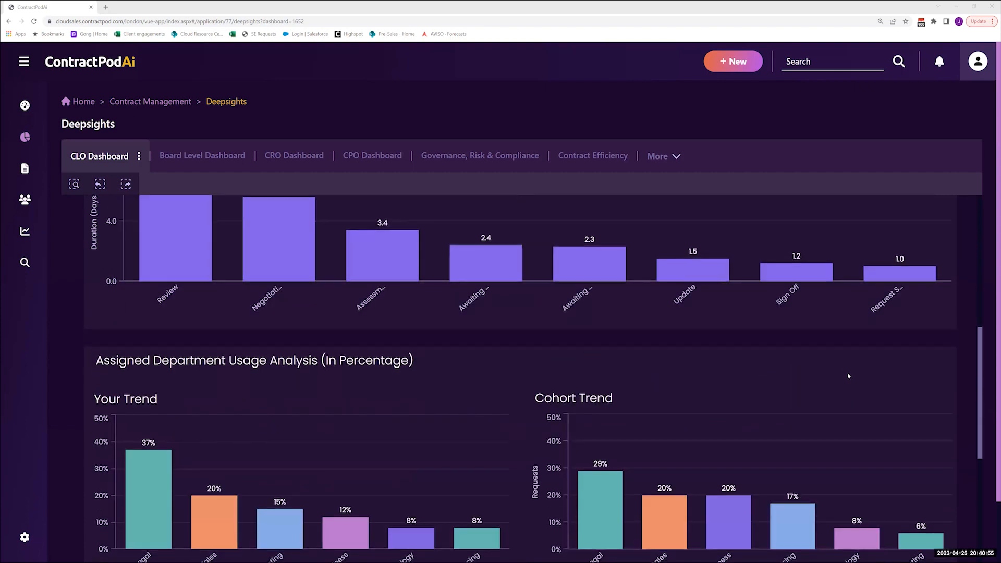
scroll("down", 3)
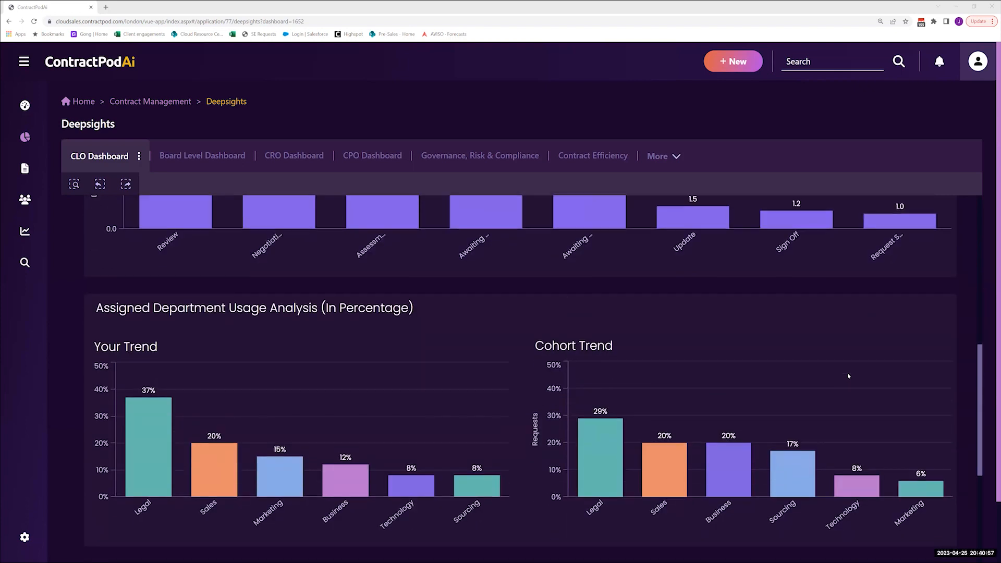
scroll("down", 3)
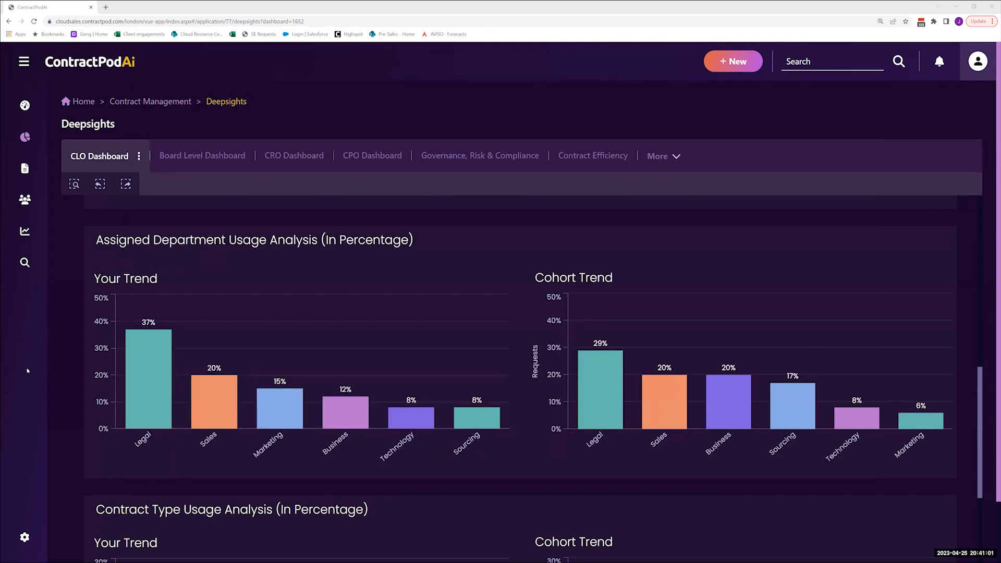
mouse_move(814, 438)
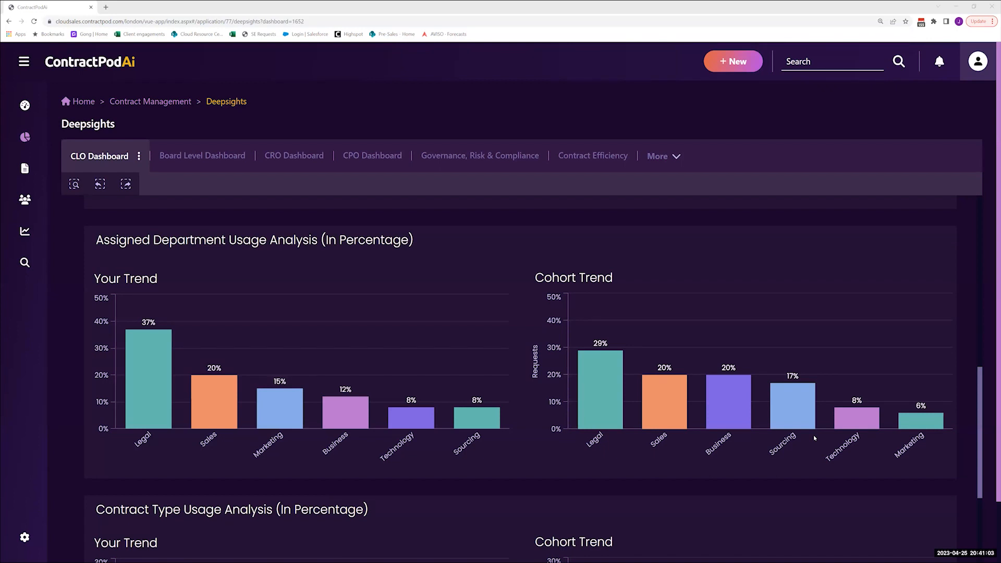
scroll("down", 3)
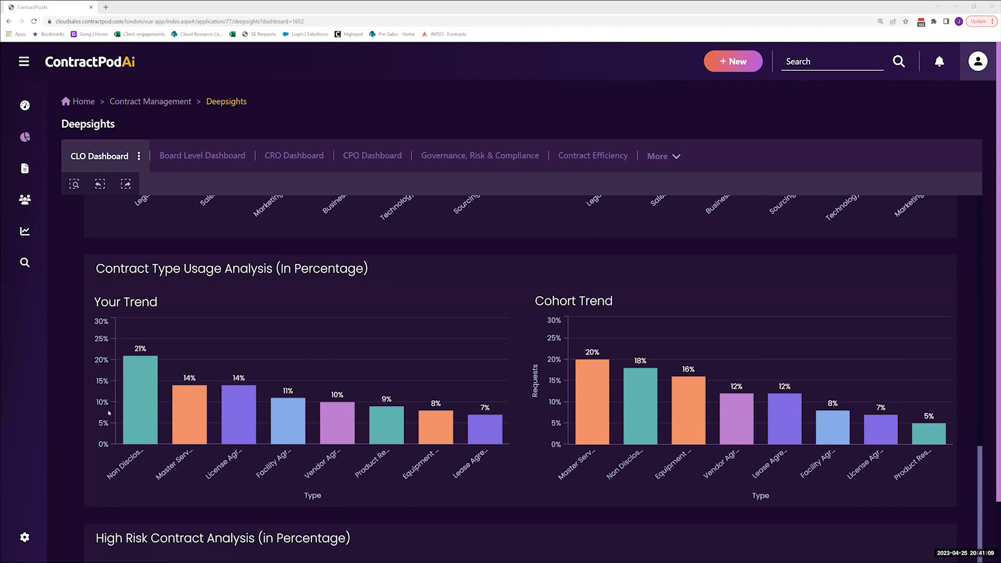
mouse_move(925, 466)
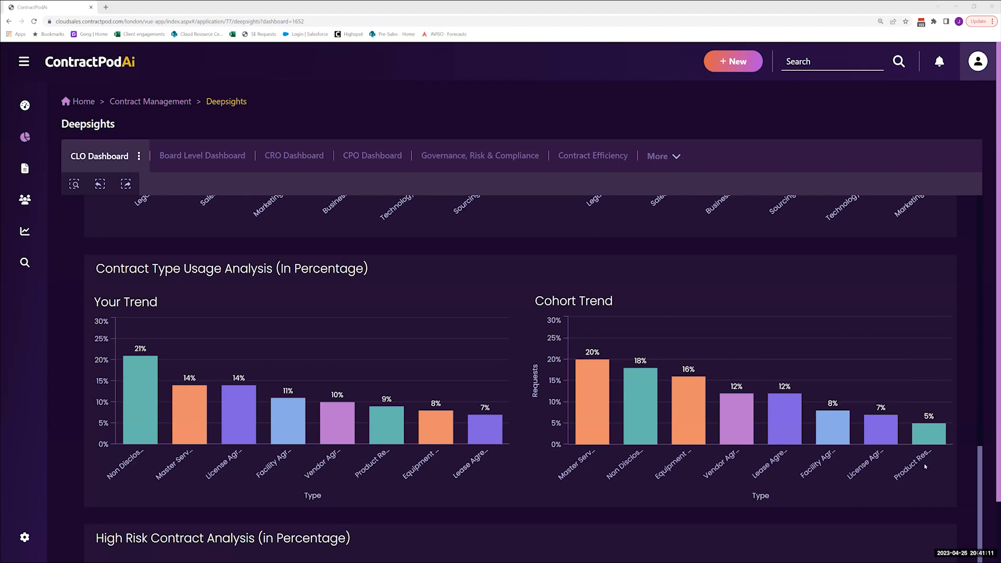
scroll("down", 3)
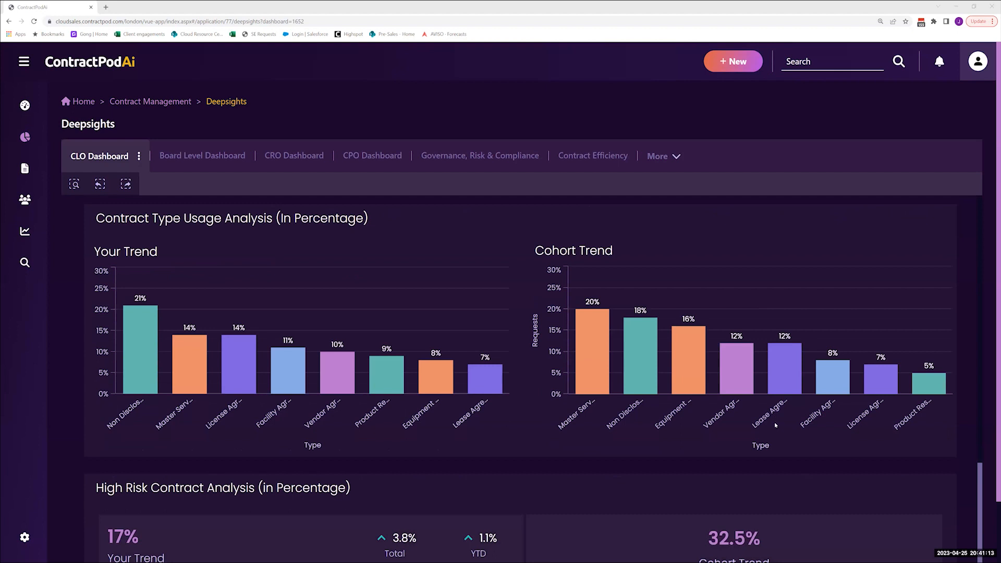
scroll("down", 3)
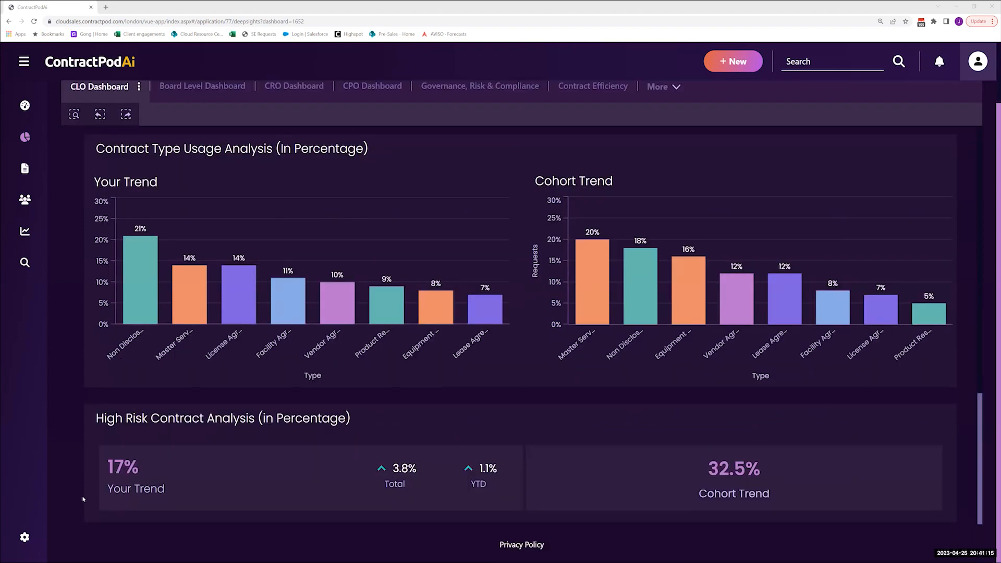
mouse_move(450, 491)
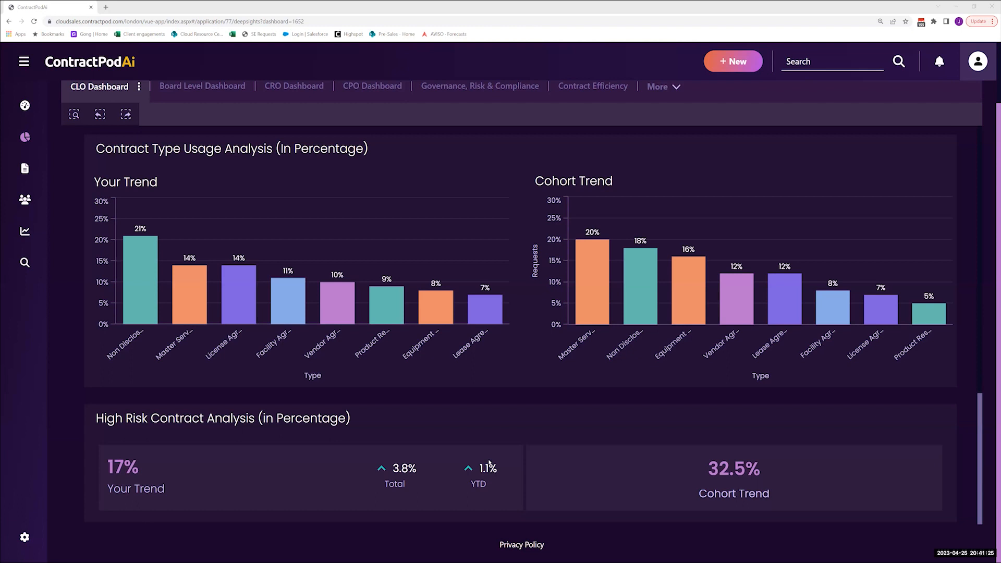
mouse_move(503, 467)
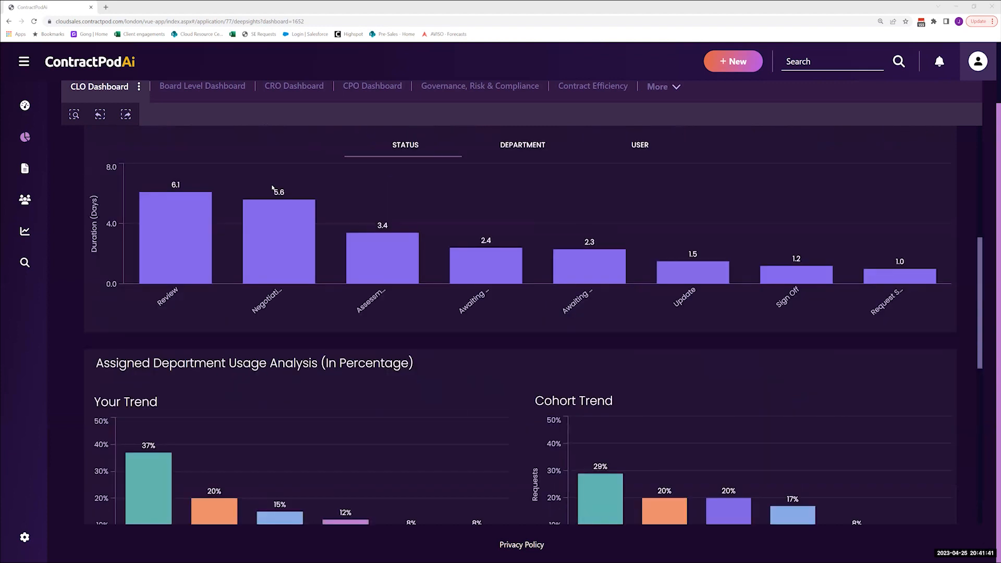
scroll("up", 3)
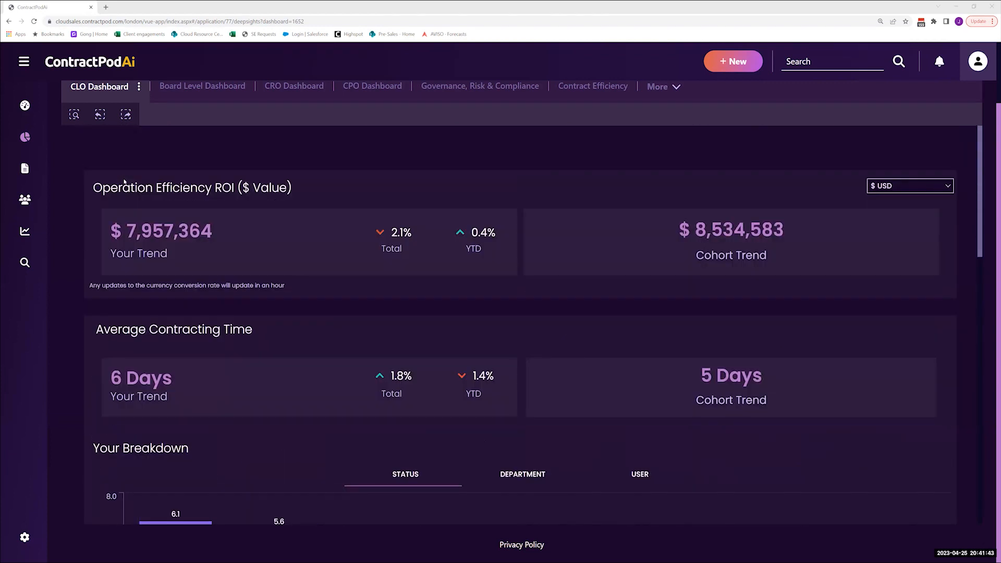
scroll("up", 3)
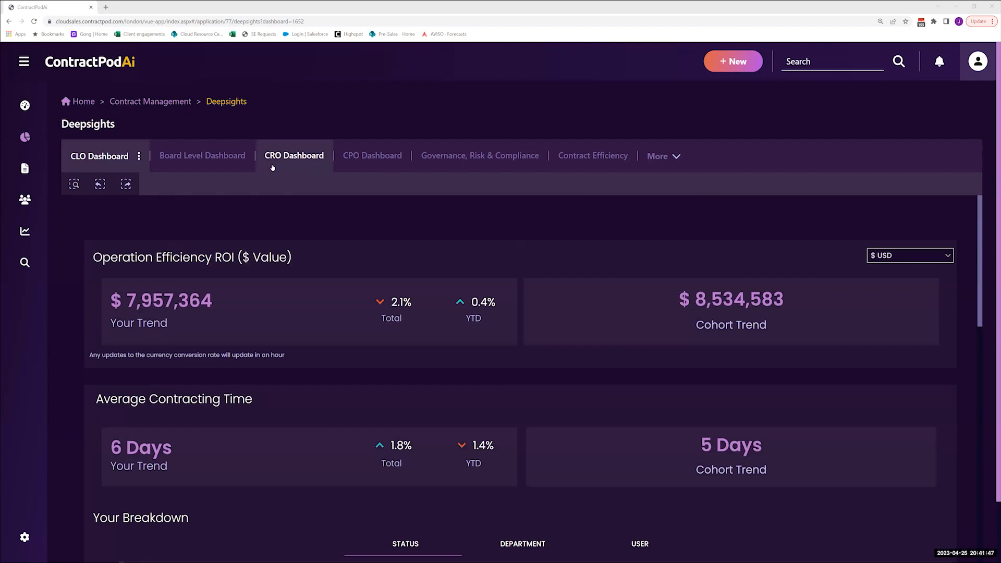
Switch to the CRO Dashboard and scroll past the Sales Funnel to Value/Volume by Contract Type
left_click(294, 156)
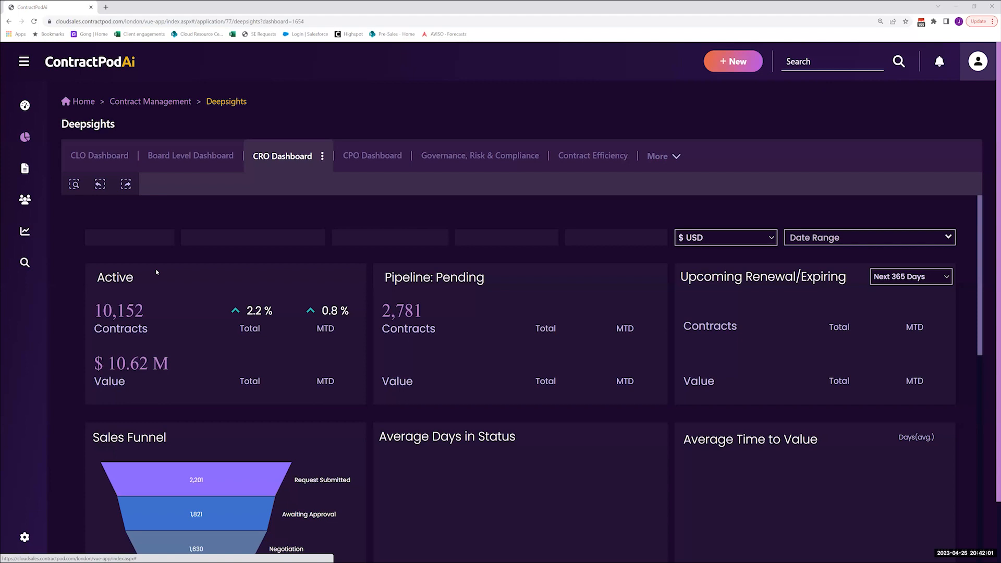
scroll("down", 3)
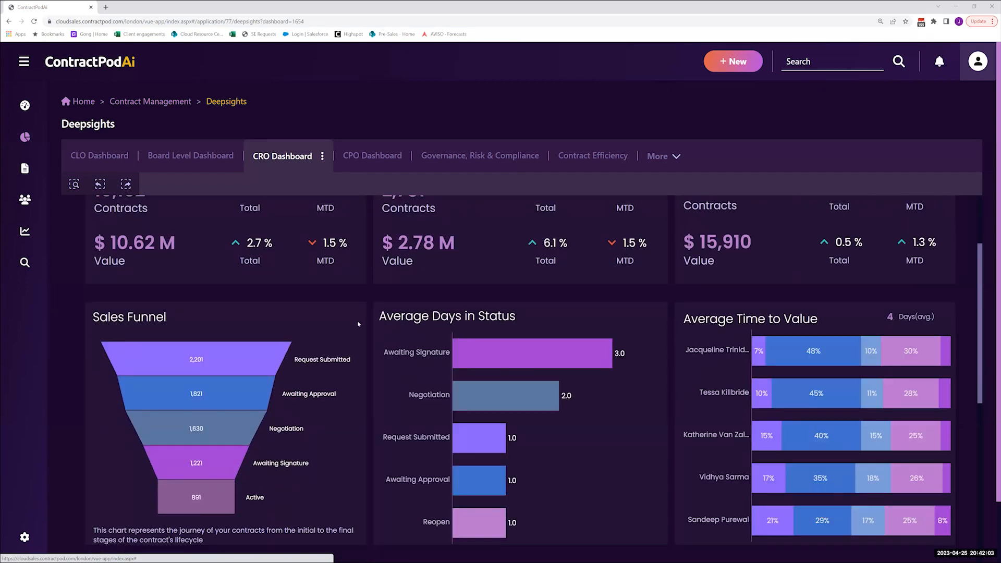
mouse_move(297, 459)
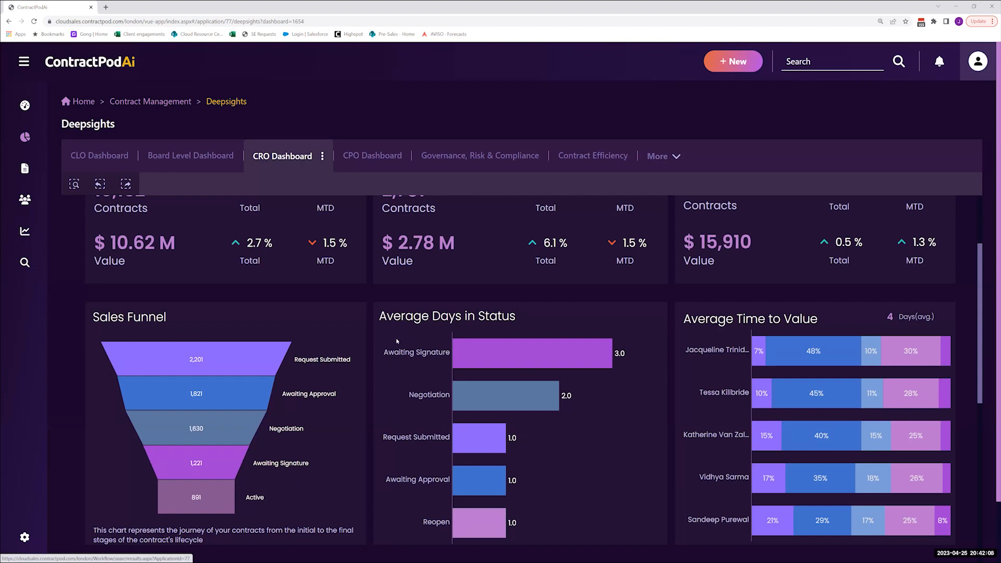
mouse_move(553, 380)
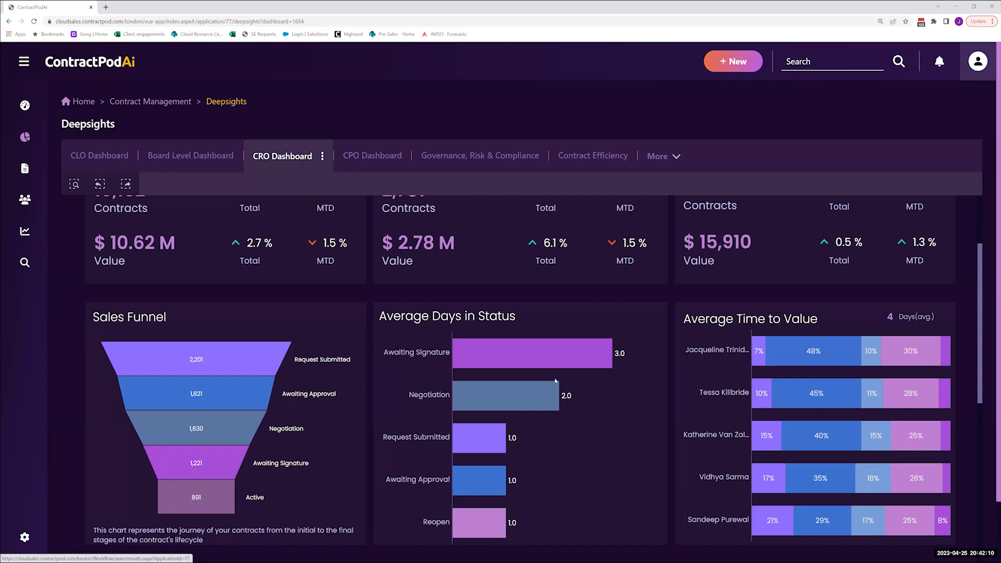
mouse_move(957, 396)
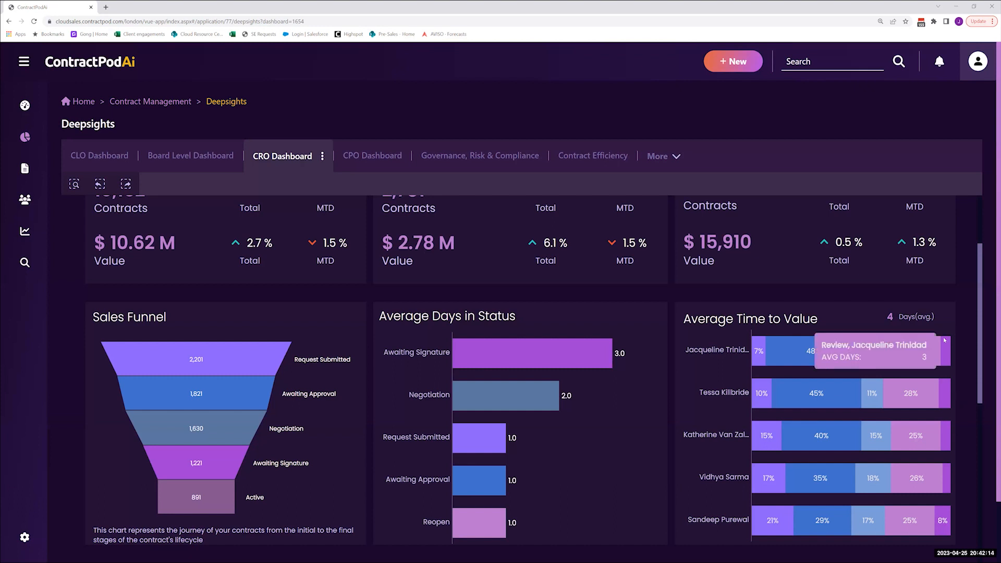
mouse_move(935, 353)
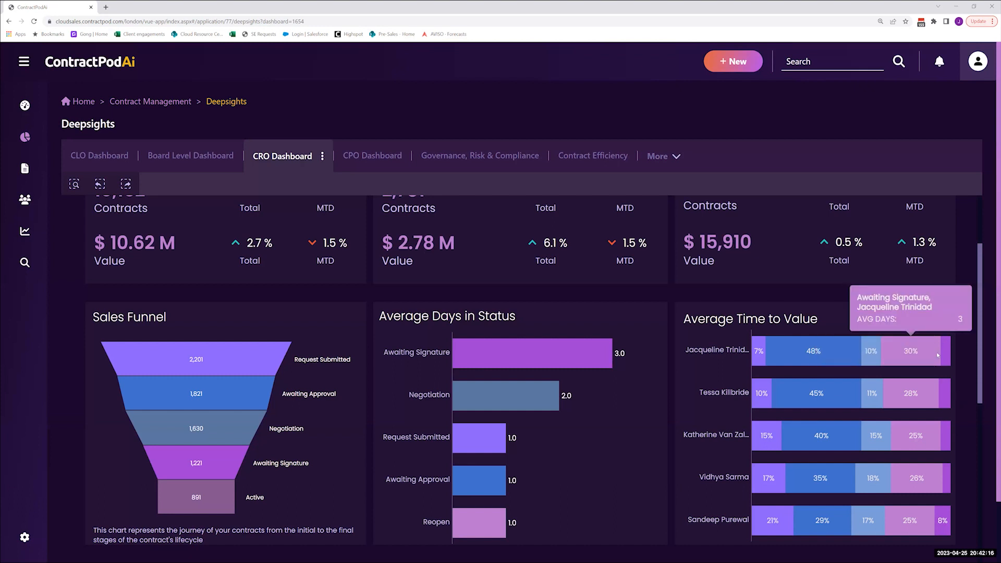
mouse_move(970, 357)
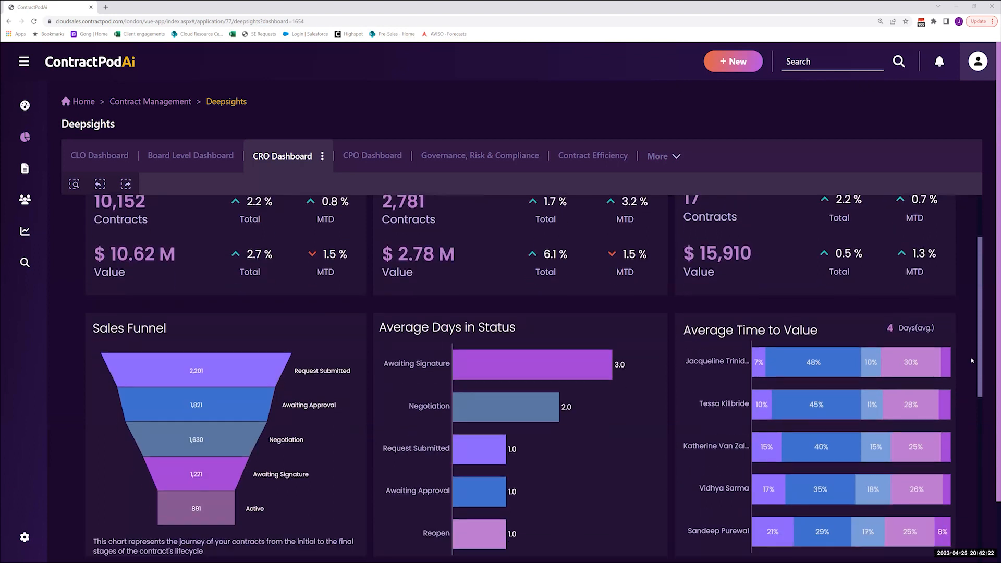
scroll("down", 3)
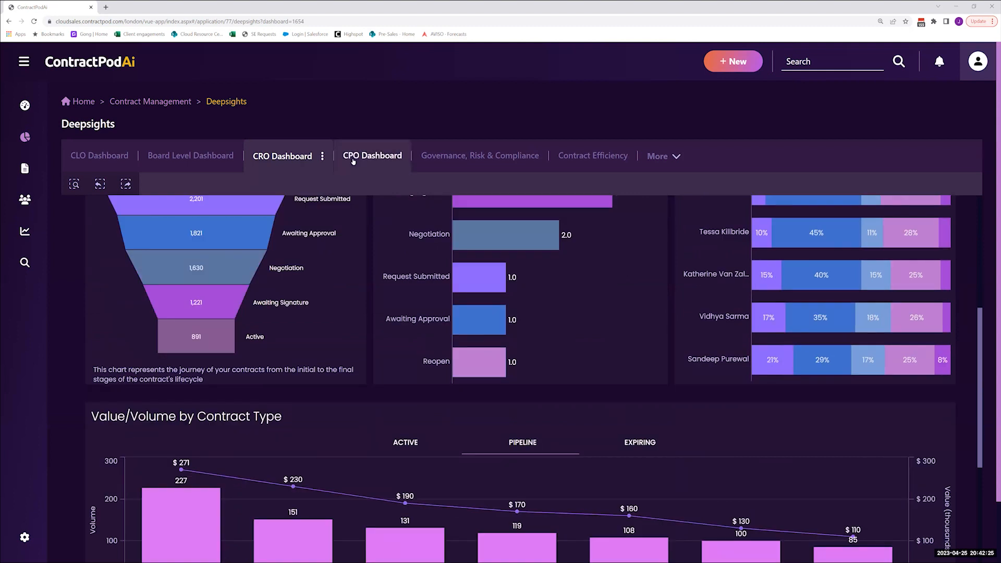
mouse_move(372, 155)
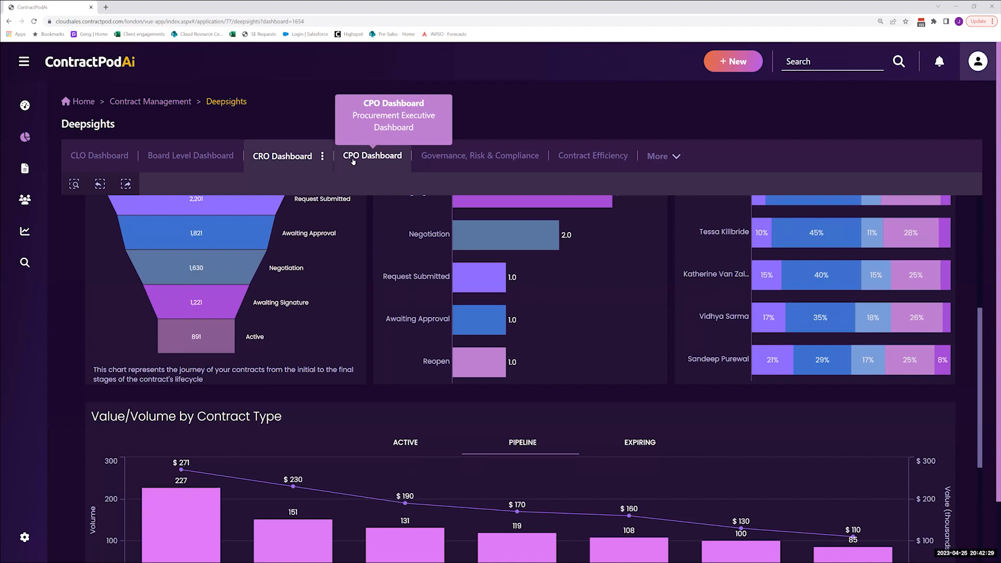
mouse_move(509, 164)
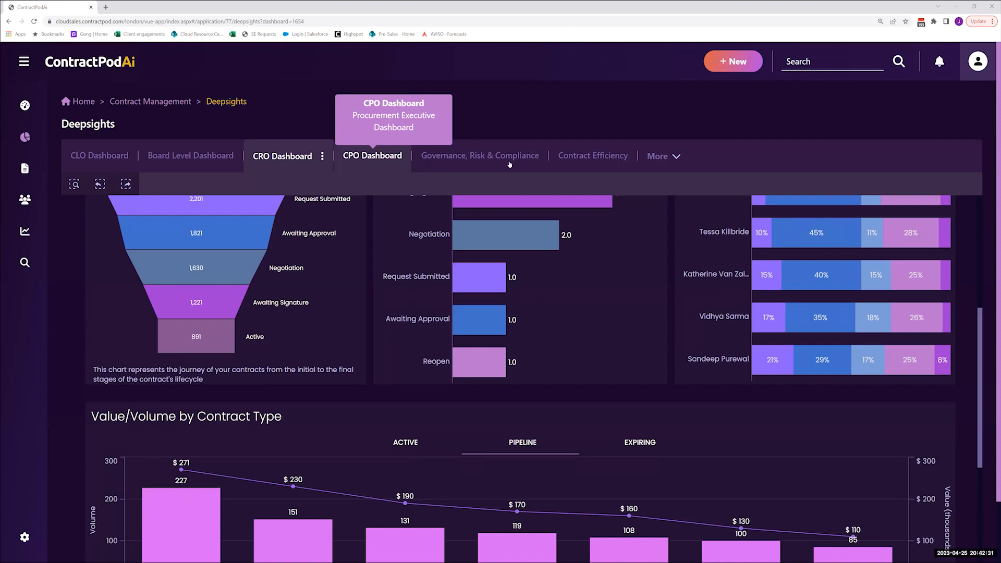
Switch to Governance, Risk & Compliance and scroll from the compliance tracker to Risk Analysis by Type
left_click(478, 155)
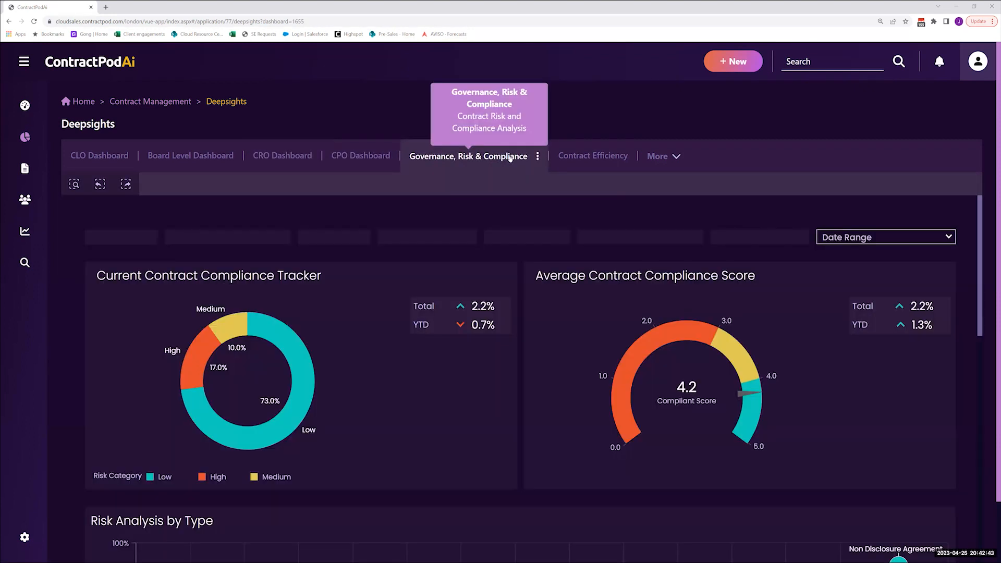
mouse_move(573, 185)
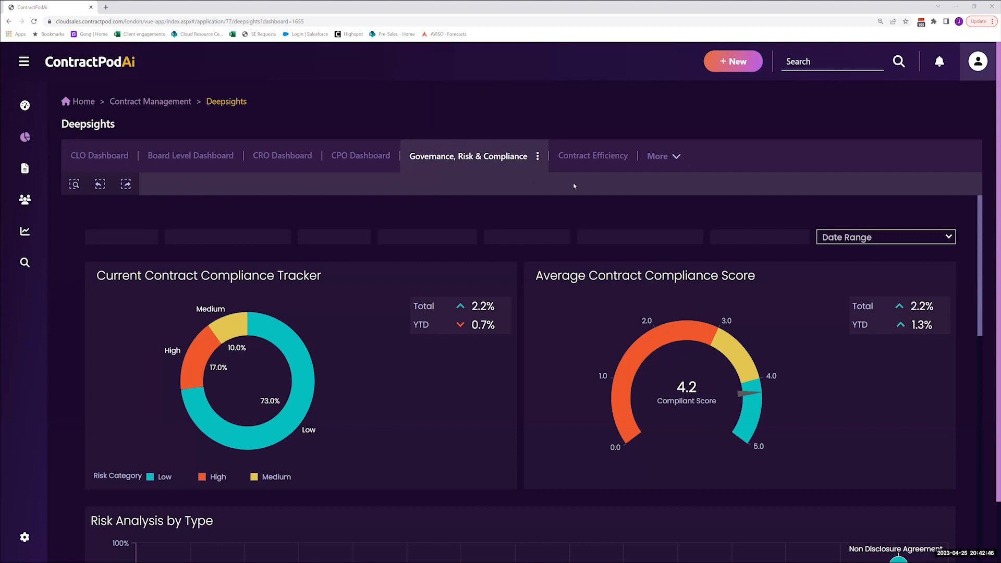
mouse_move(744, 239)
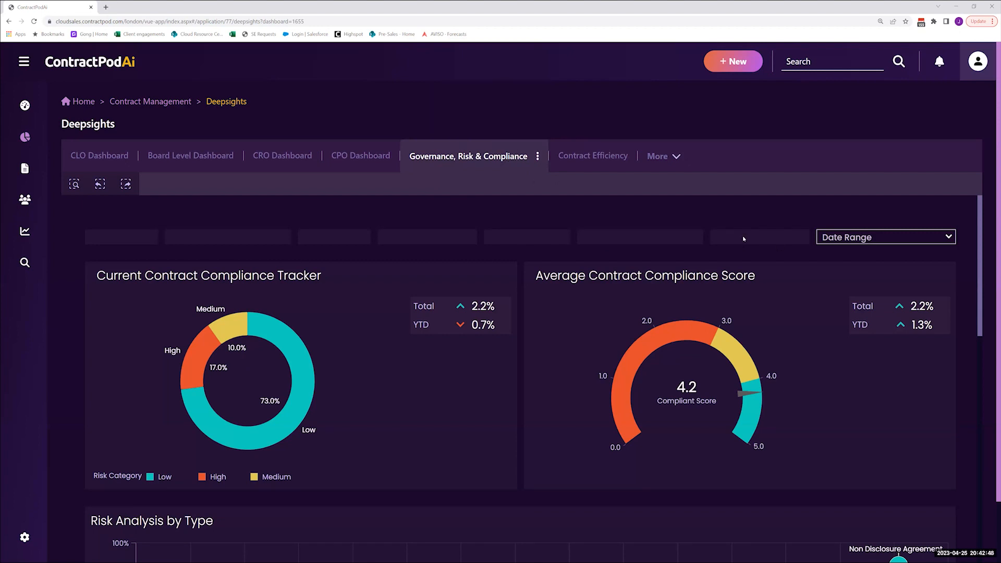
mouse_move(726, 225)
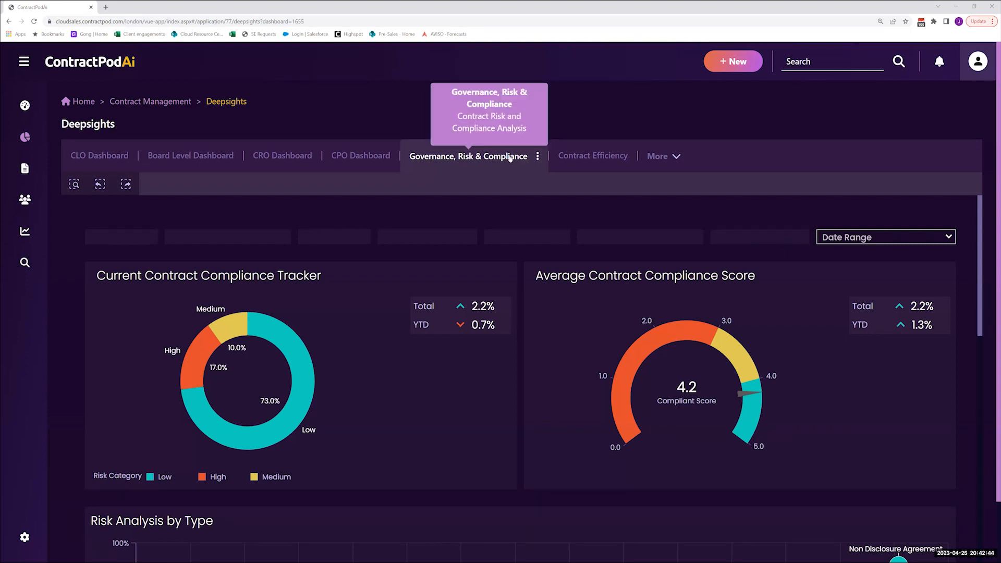
mouse_move(573, 186)
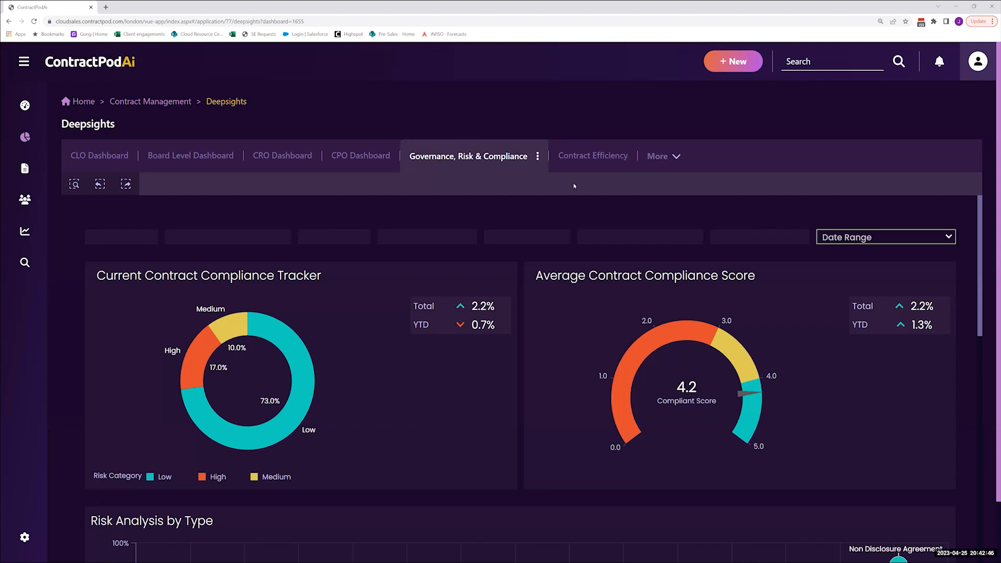
mouse_move(778, 236)
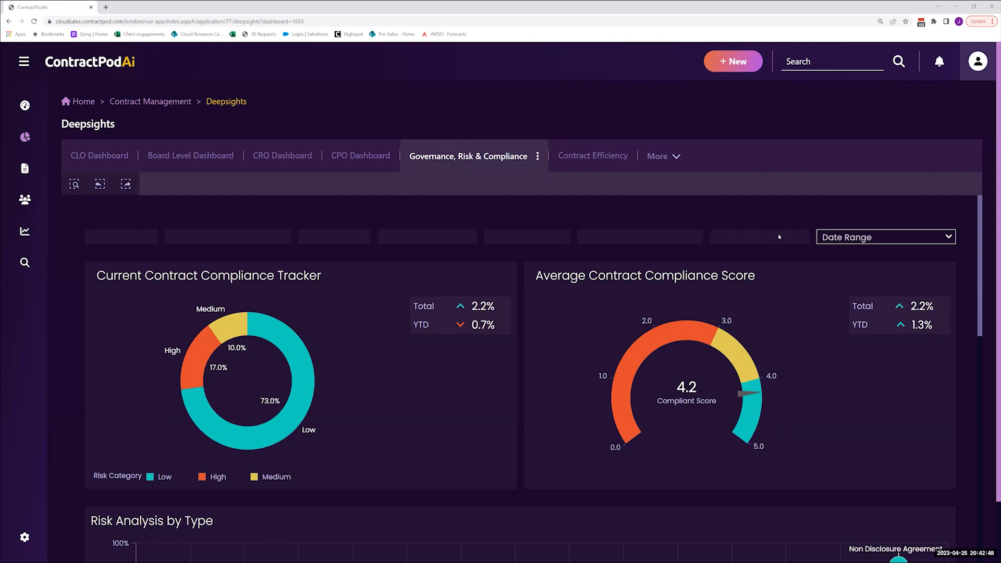
mouse_move(280, 195)
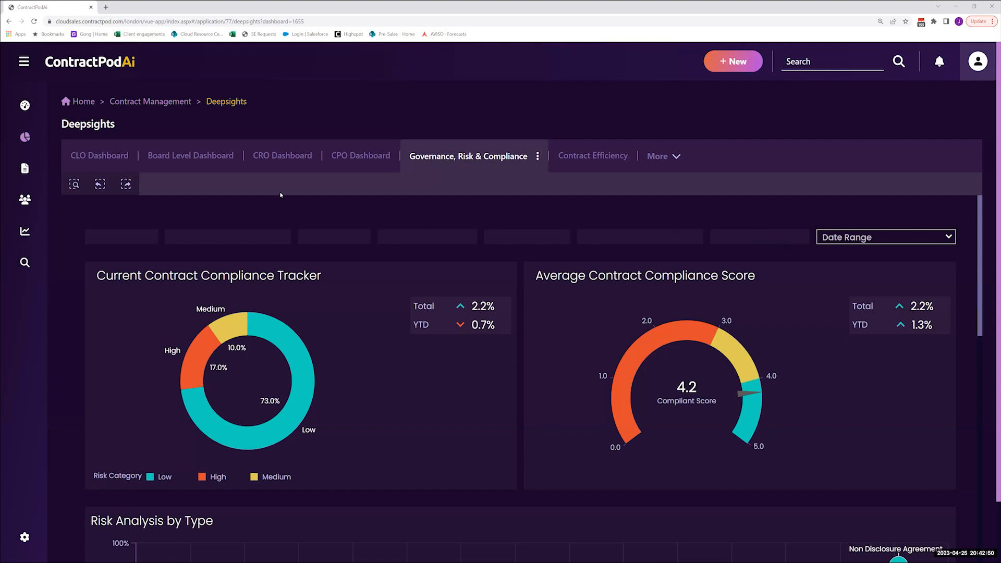
mouse_move(158, 286)
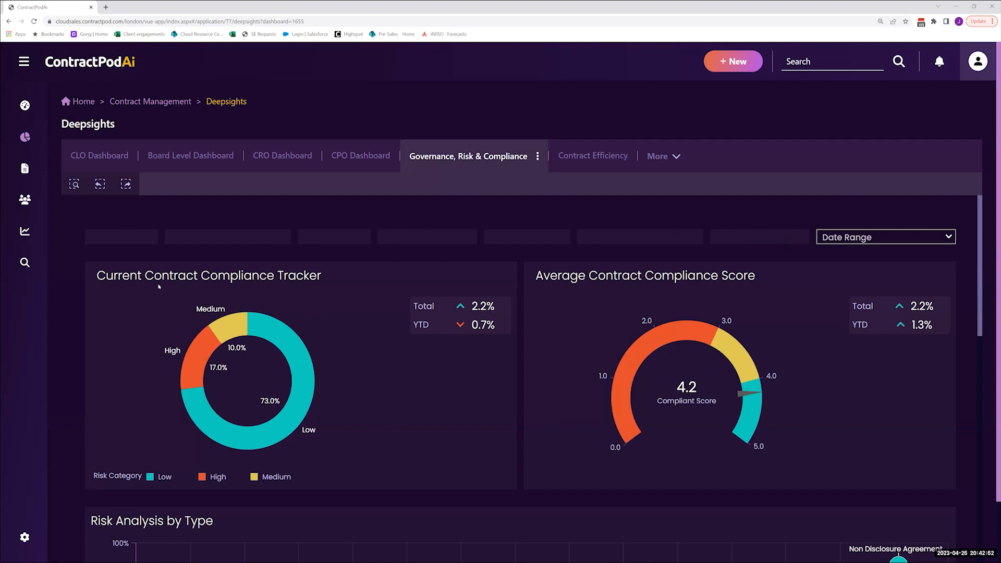
mouse_move(874, 419)
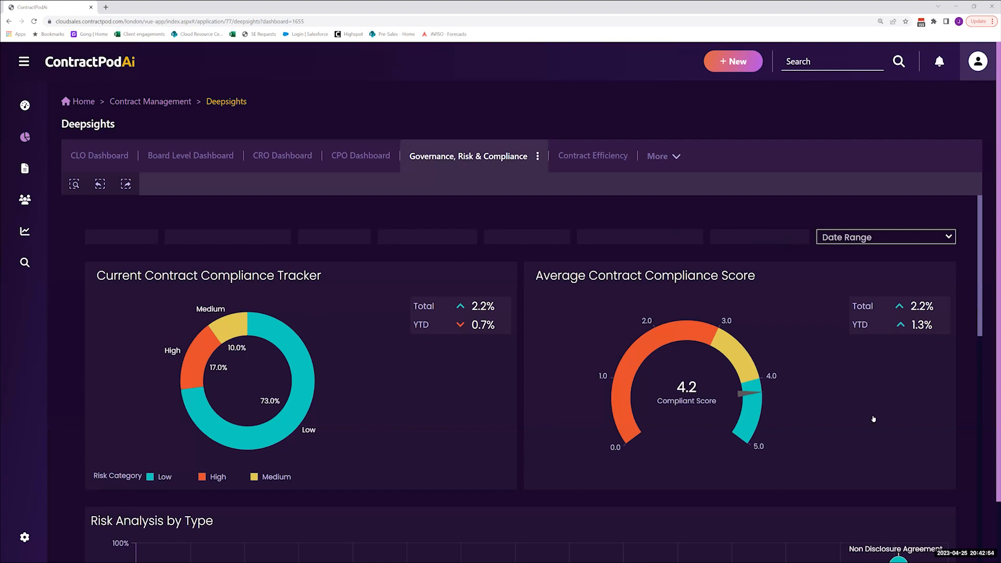
scroll("down", 3)
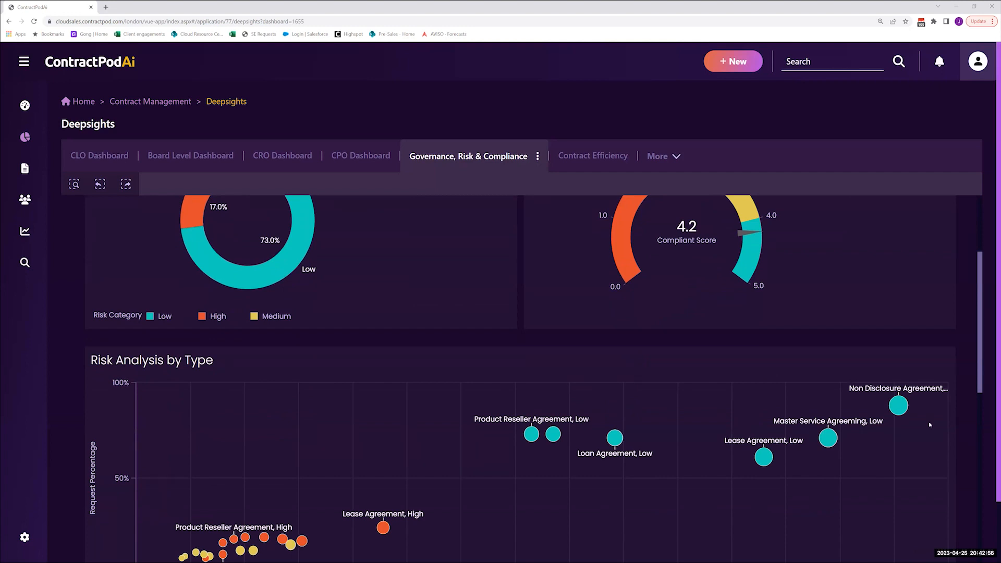
scroll("down", 3)
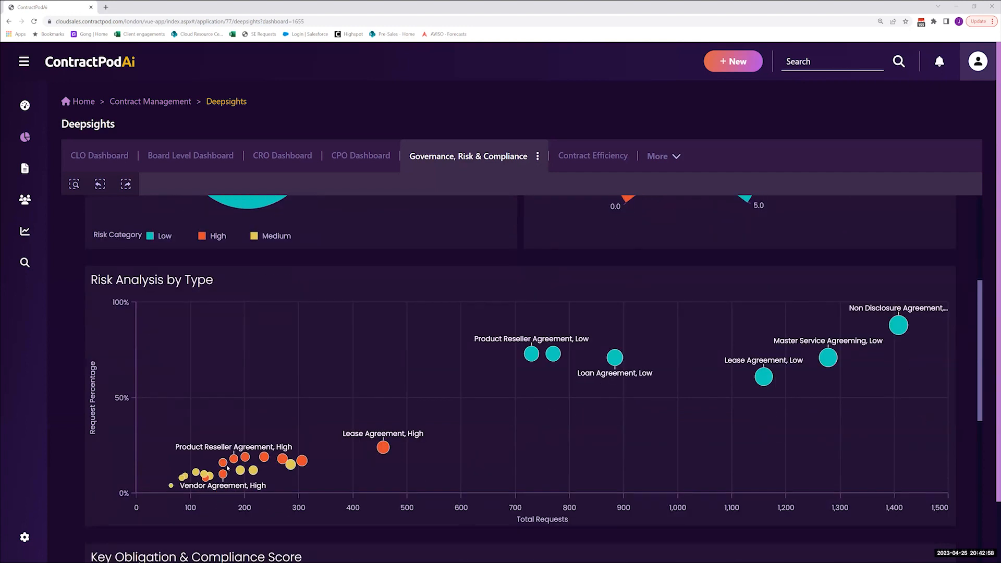
mouse_move(966, 465)
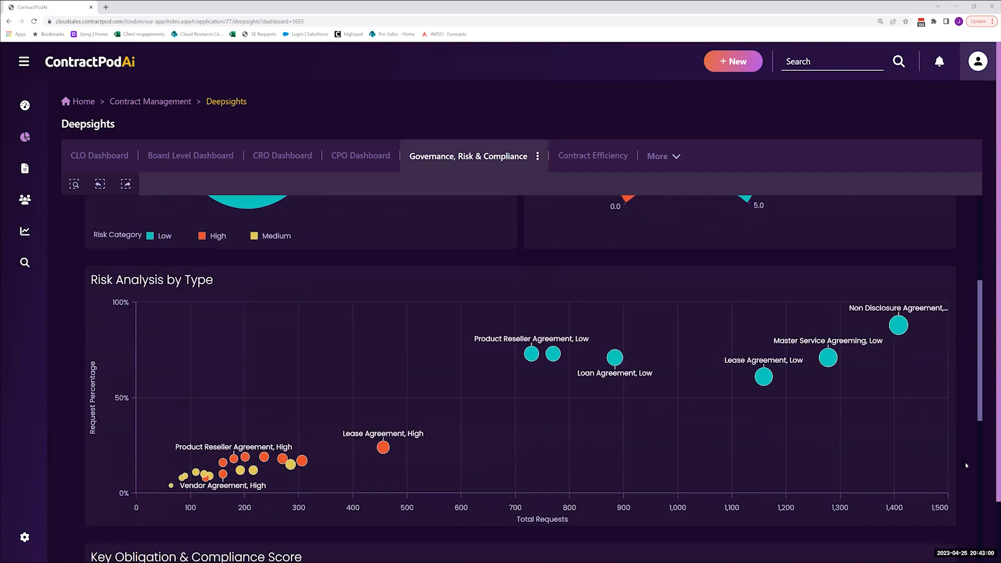
scroll("down", 3)
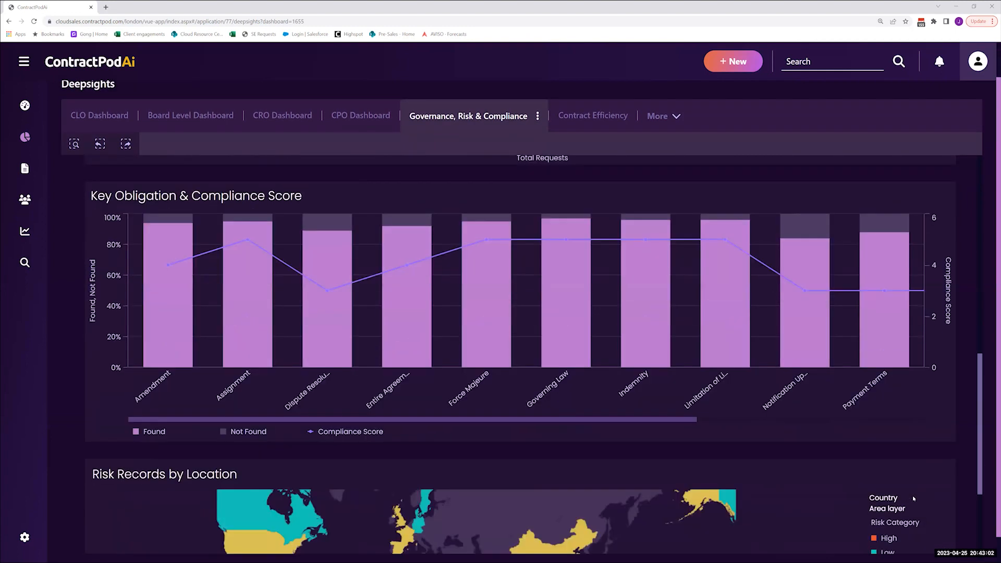
mouse_move(750, 477)
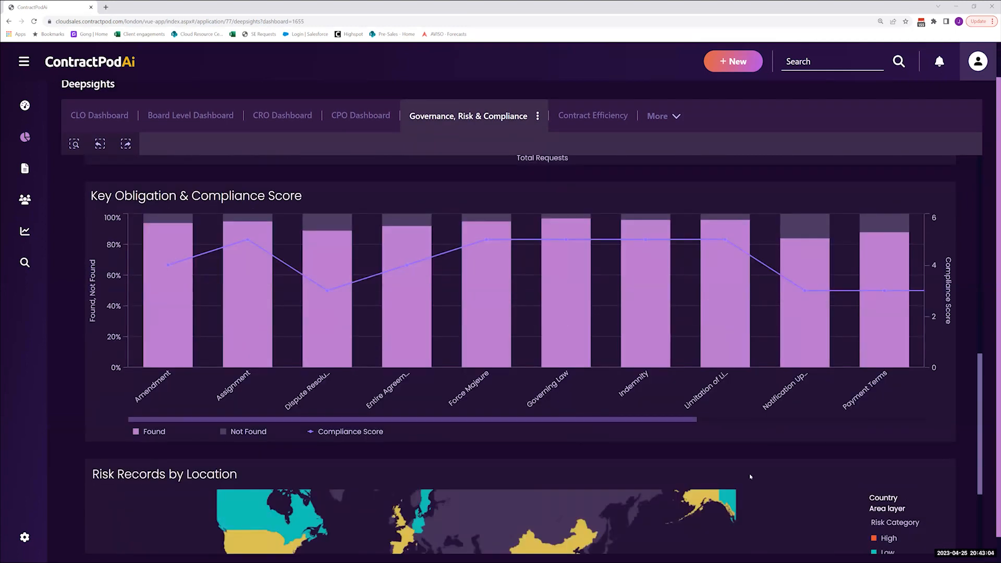
mouse_move(305, 465)
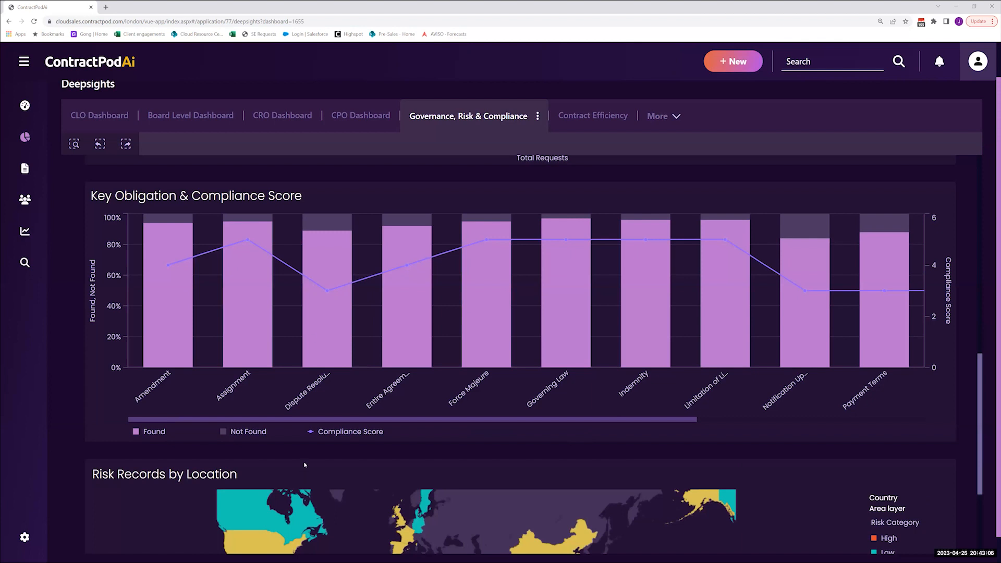
mouse_move(397, 277)
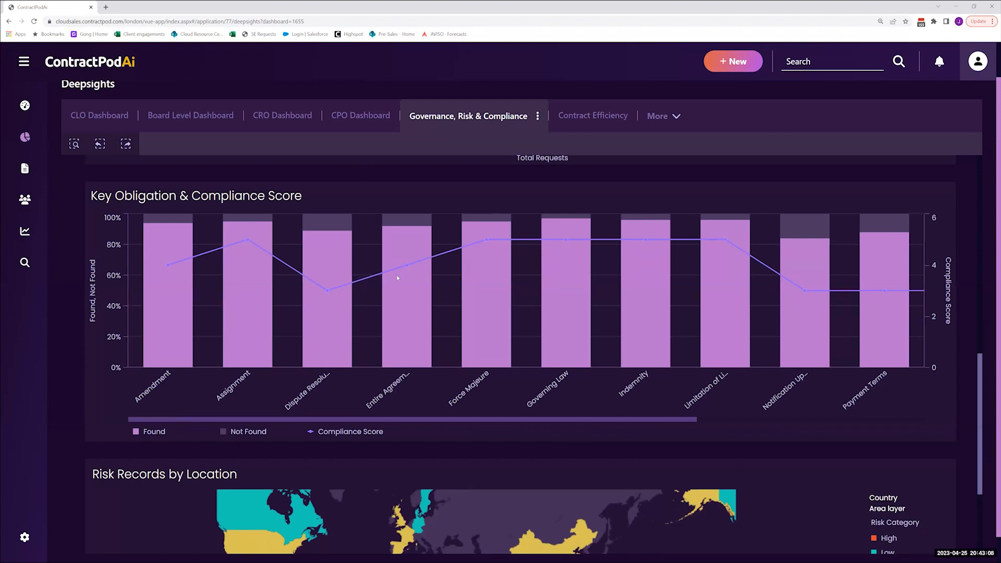
mouse_move(869, 342)
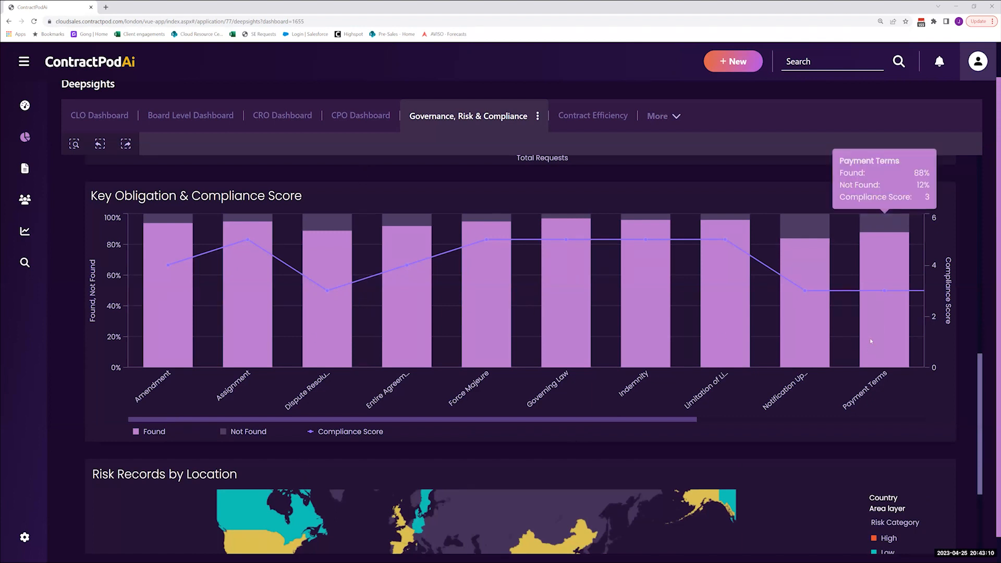
mouse_move(924, 399)
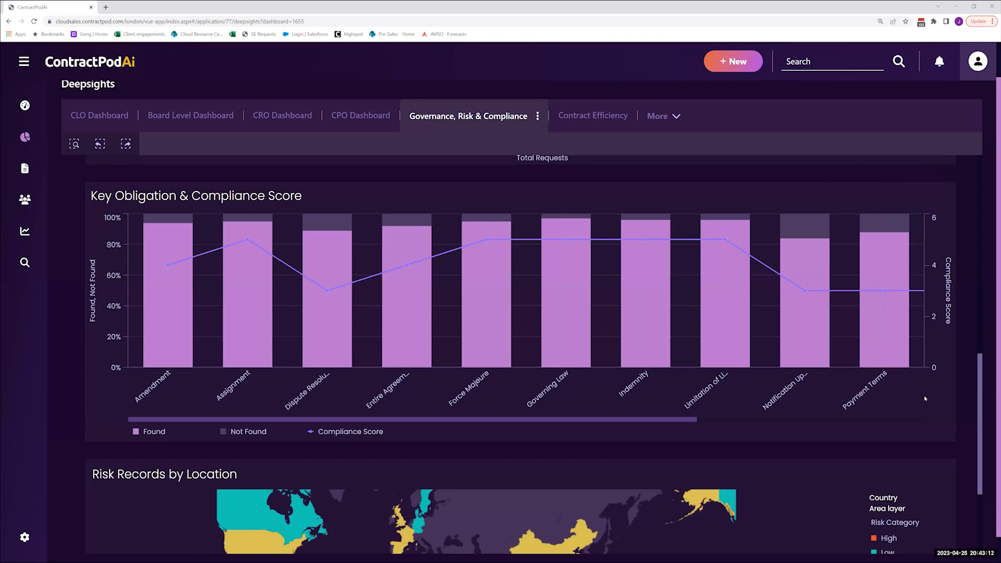
mouse_move(863, 425)
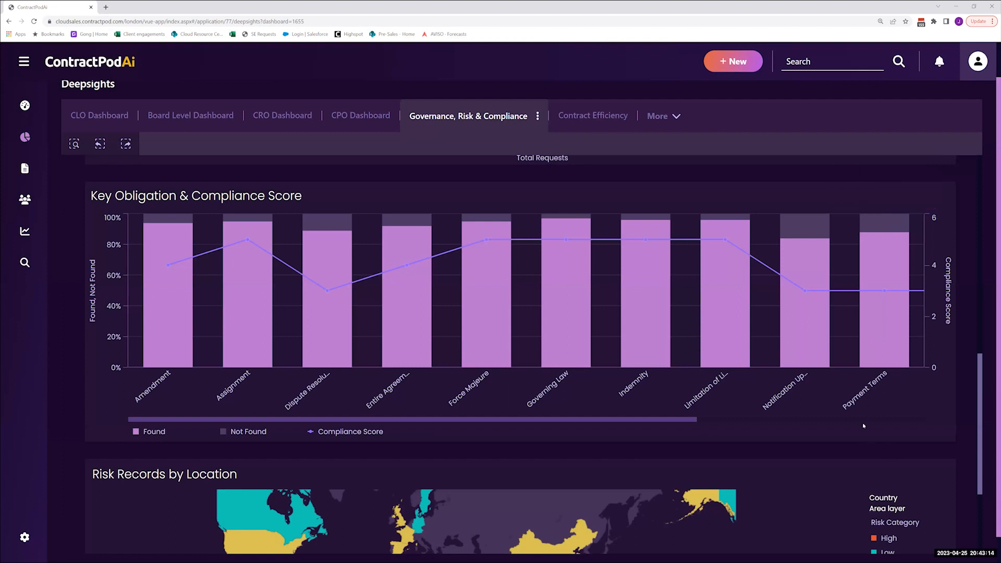
mouse_move(868, 419)
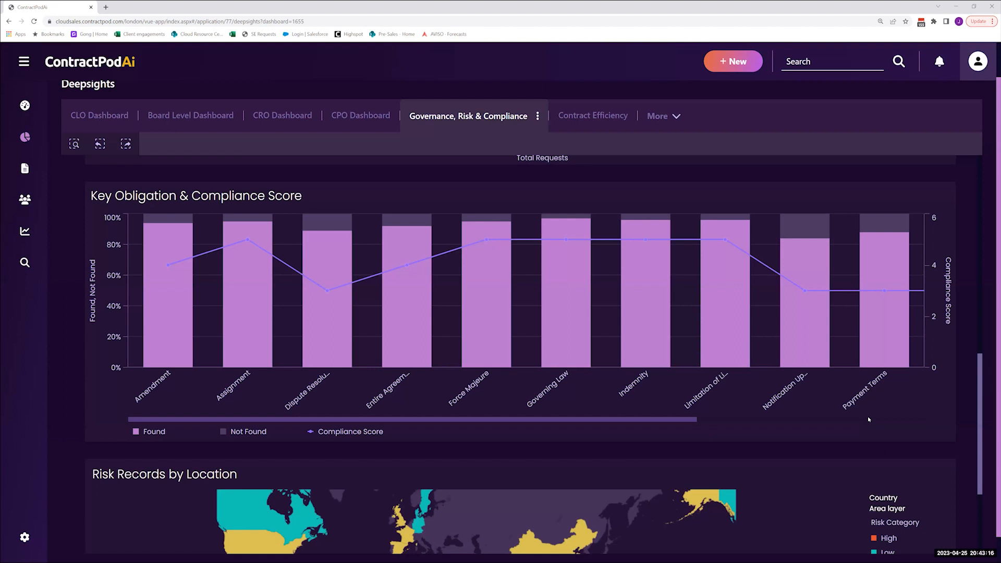
mouse_move(874, 406)
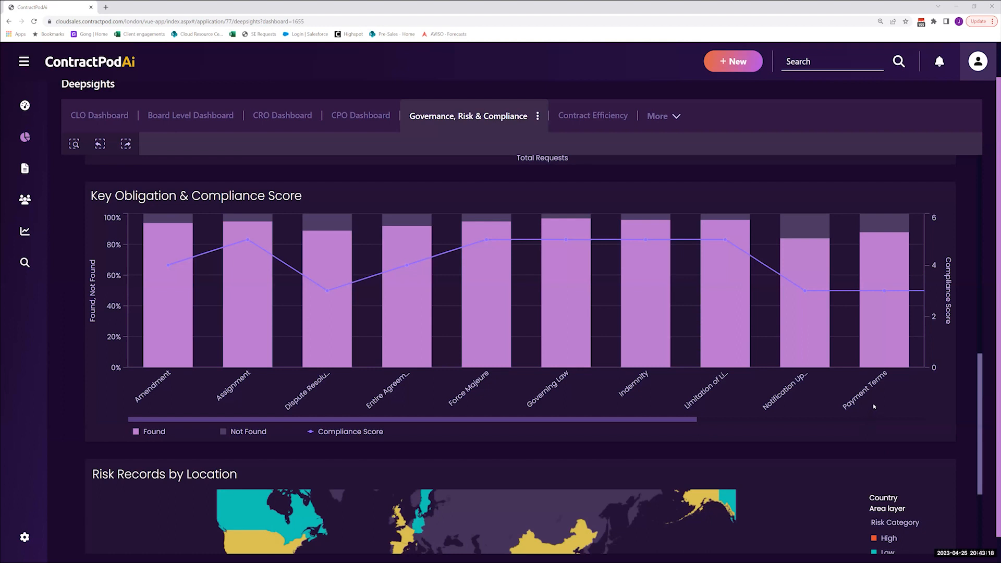
mouse_move(891, 412)
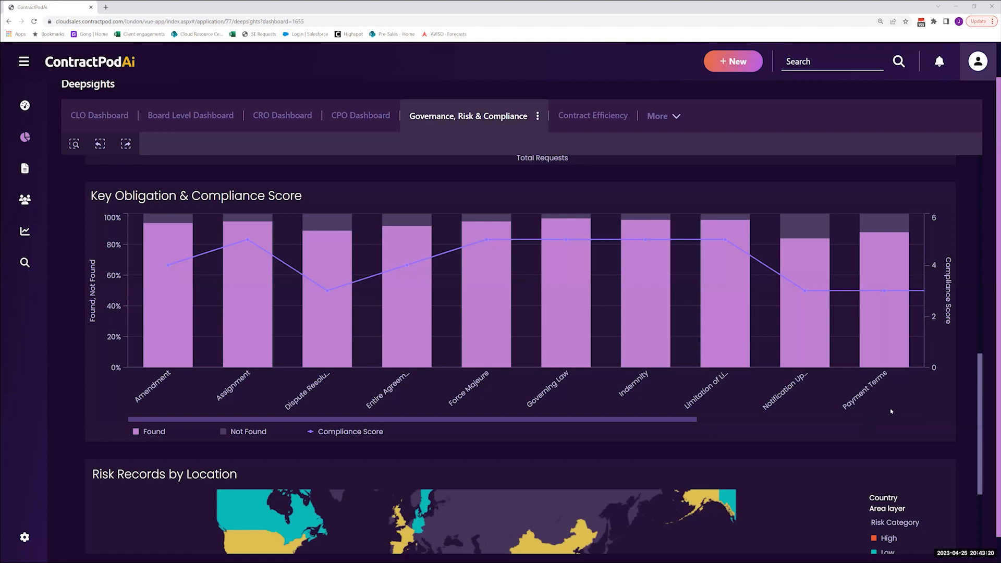
mouse_move(900, 445)
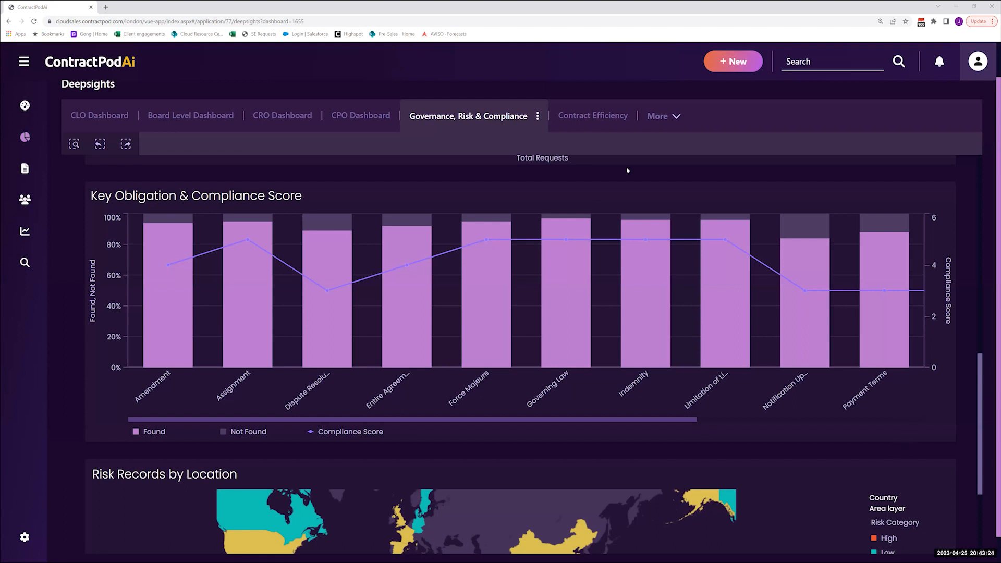
mouse_move(592, 116)
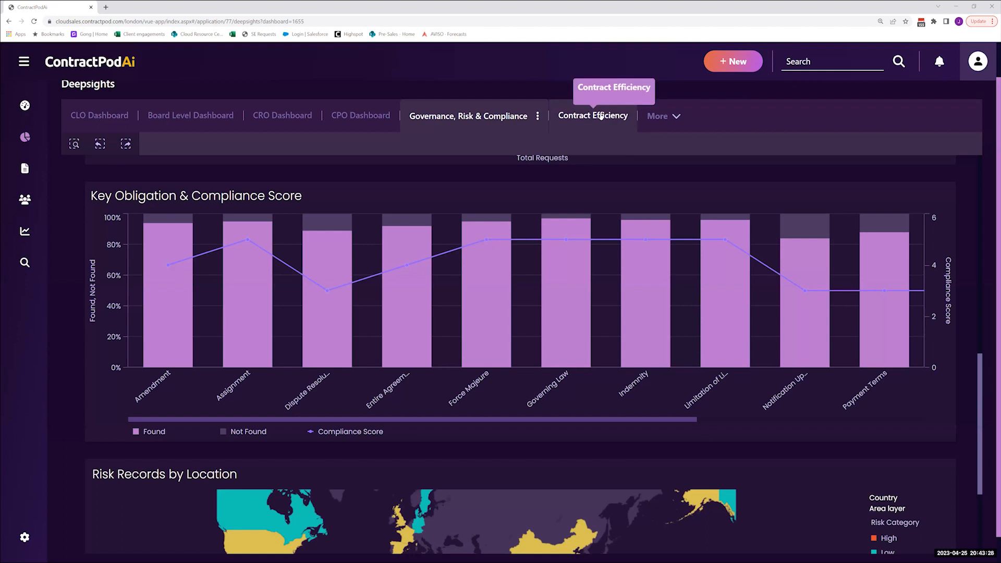
Switch to the Contract Efficiency dashboard showing contract statistics and average duration by status
left_click(592, 116)
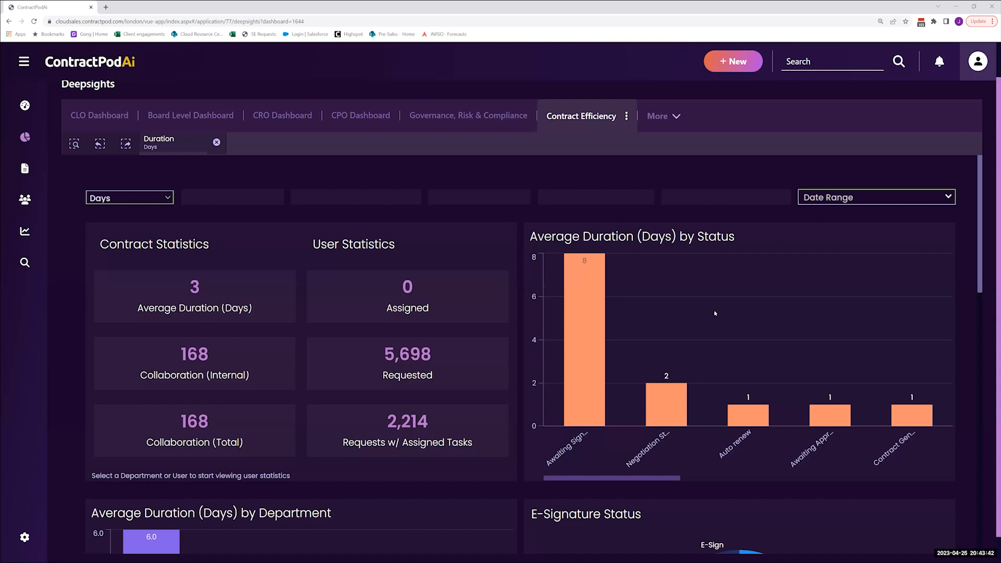
mouse_move(709, 318)
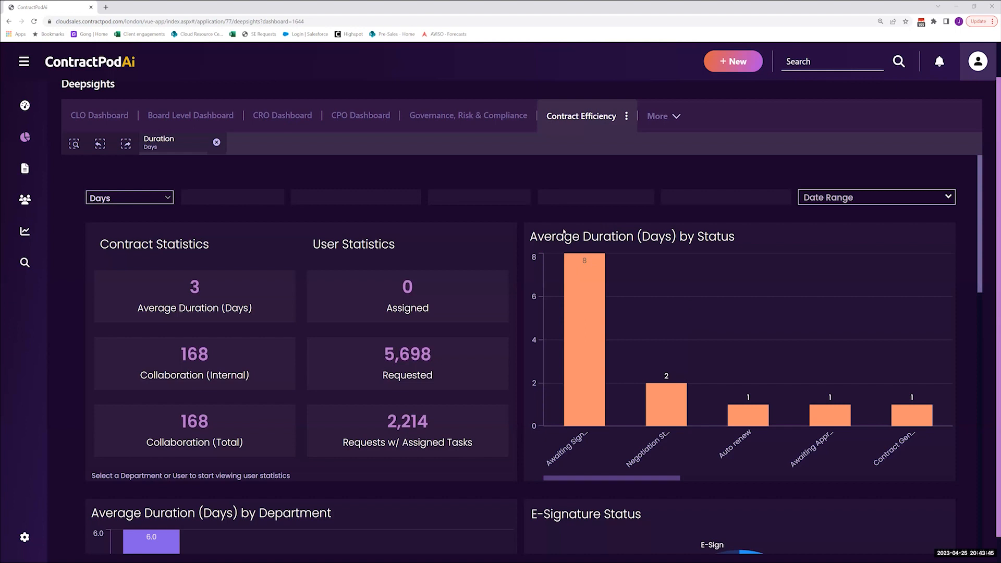
mouse_move(803, 332)
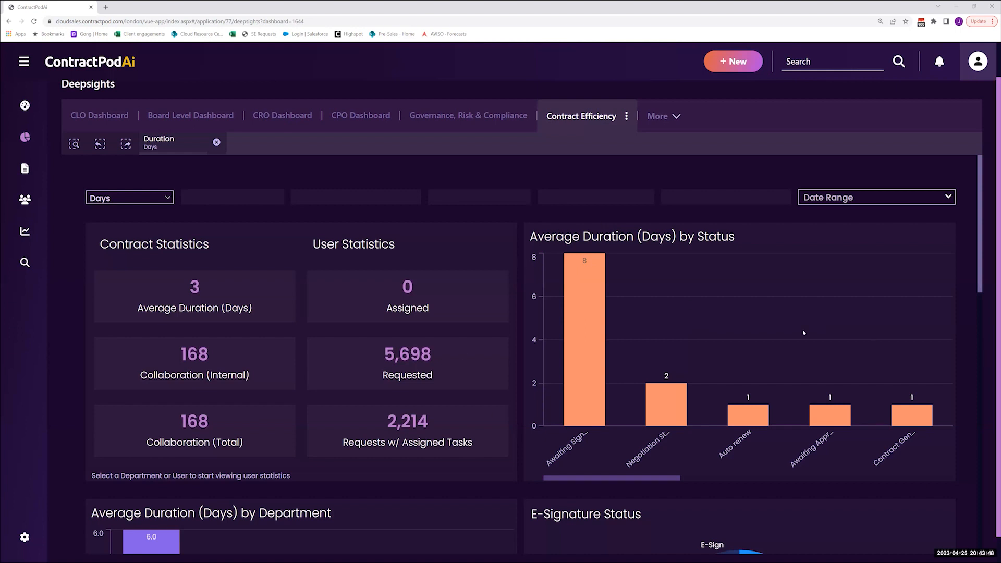
mouse_move(645, 340)
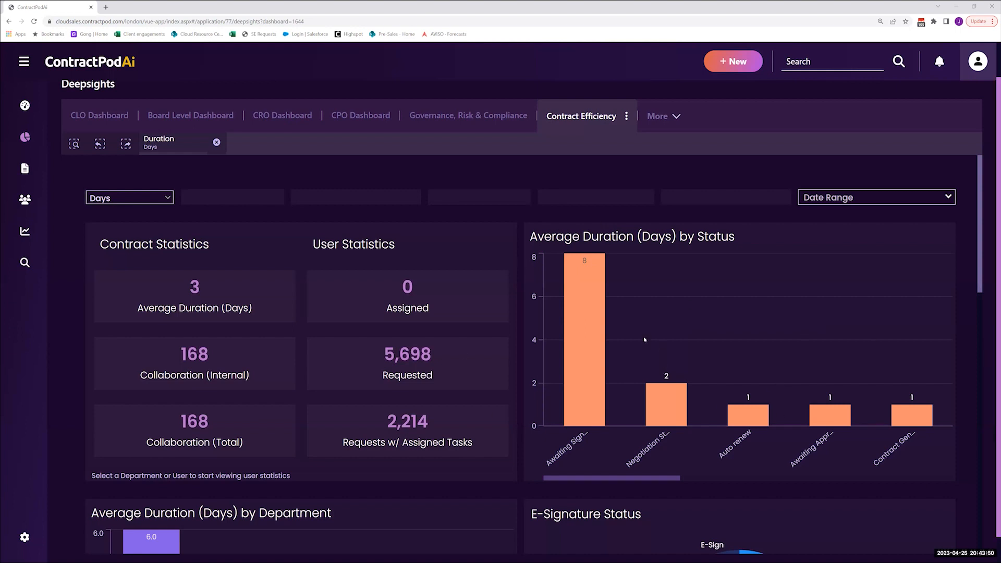
mouse_move(638, 355)
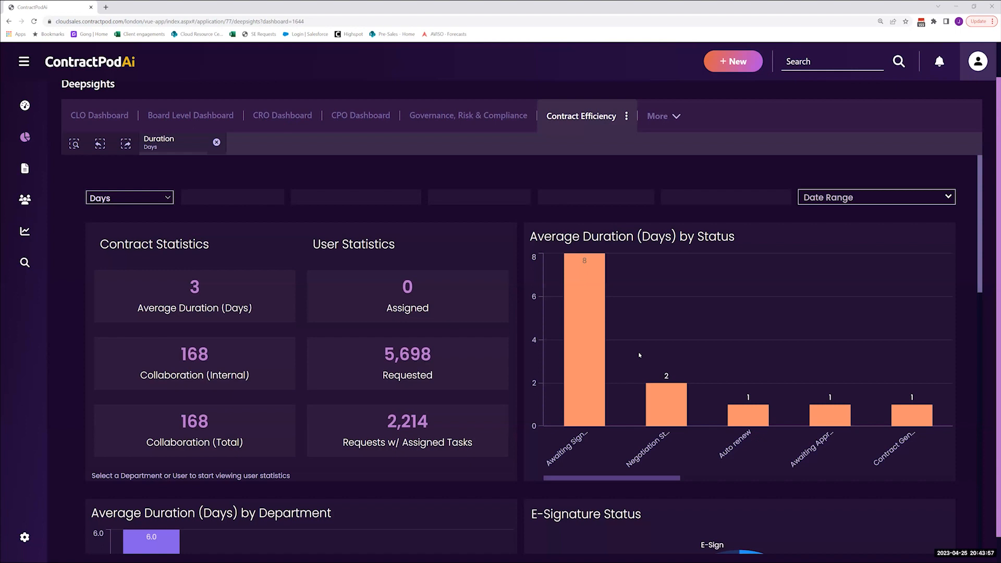
mouse_move(635, 381)
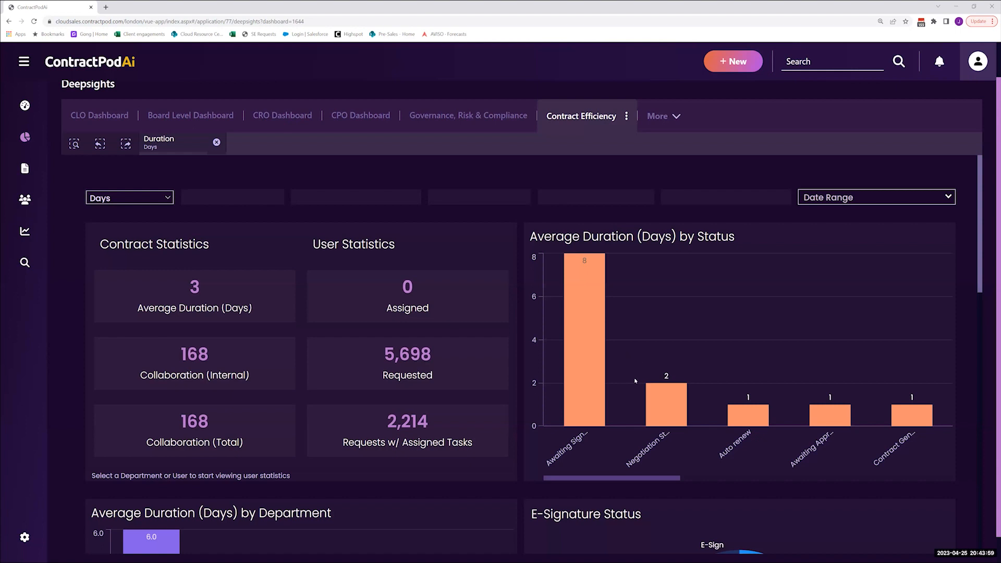
mouse_move(637, 361)
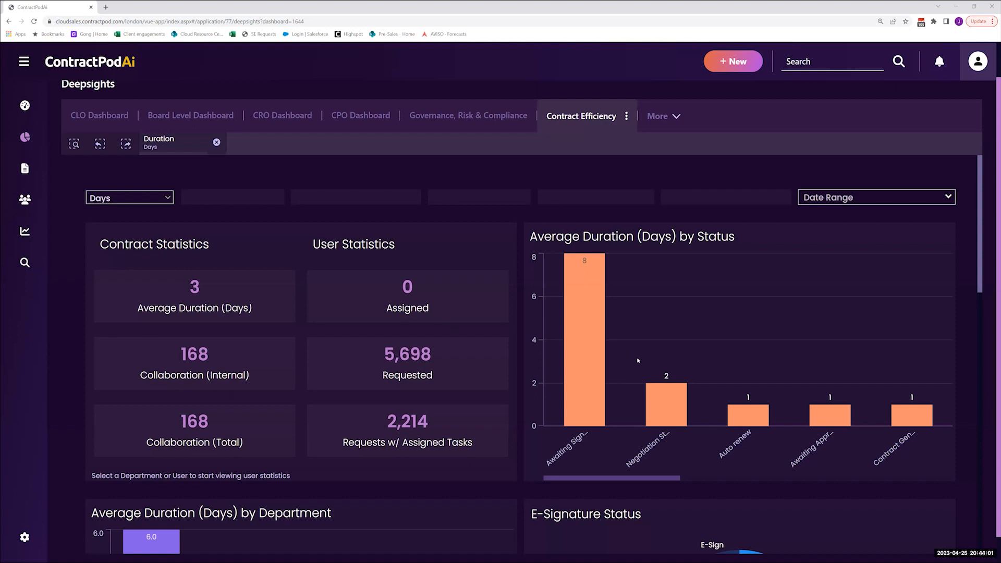
mouse_move(604, 427)
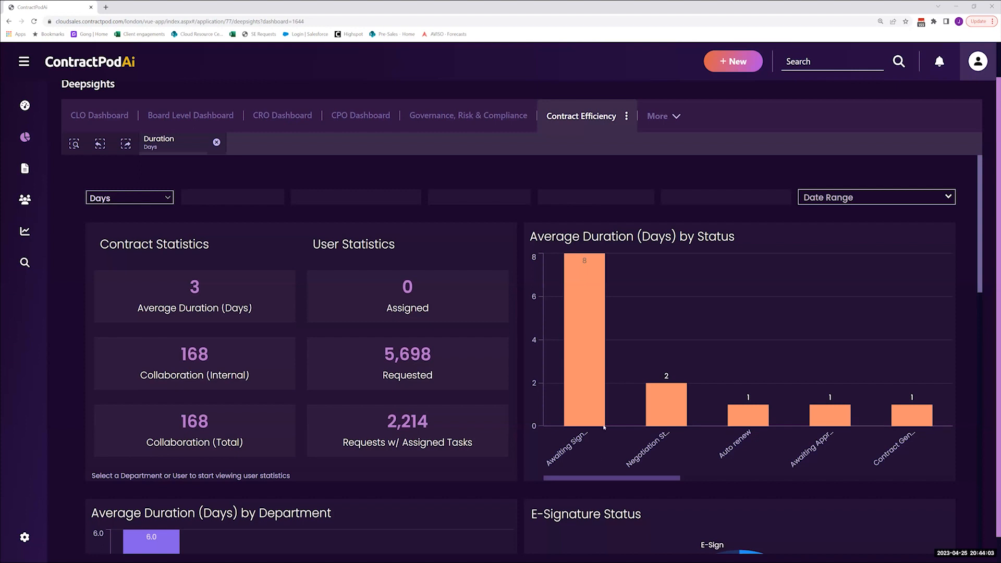
mouse_move(584, 264)
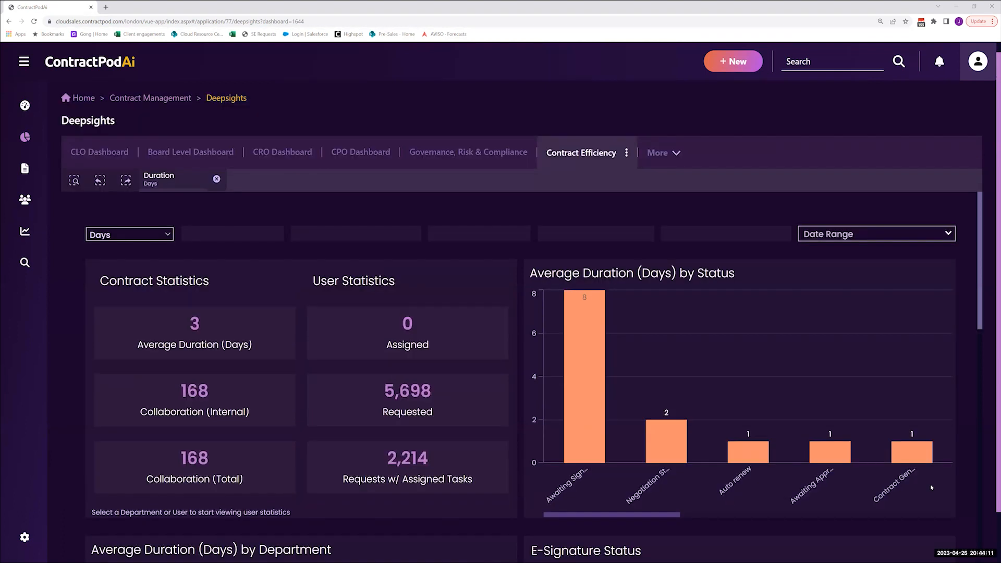
Scroll down to the duration by department, e-signature status and duration by party charts
scroll("down", 3)
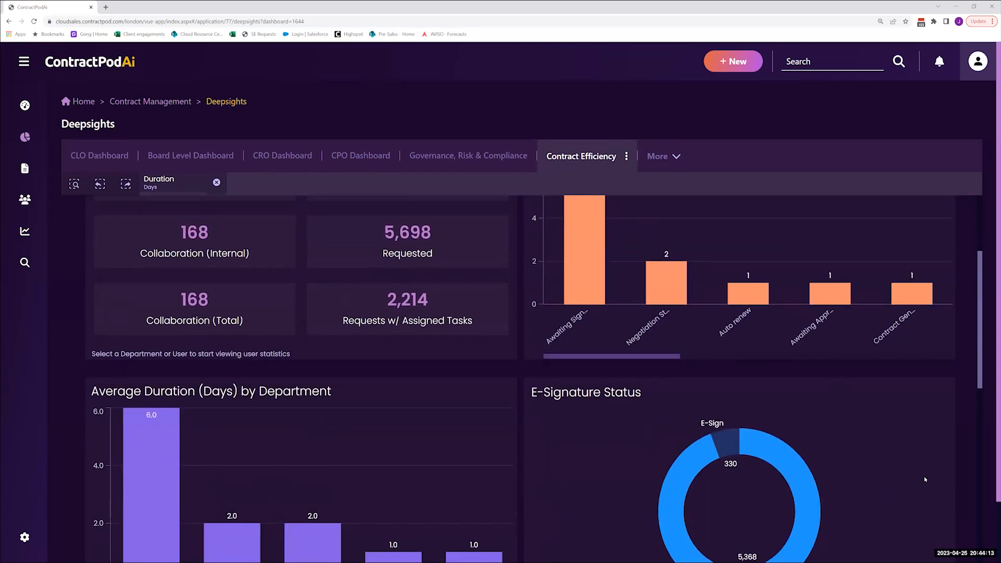
scroll("down", 3)
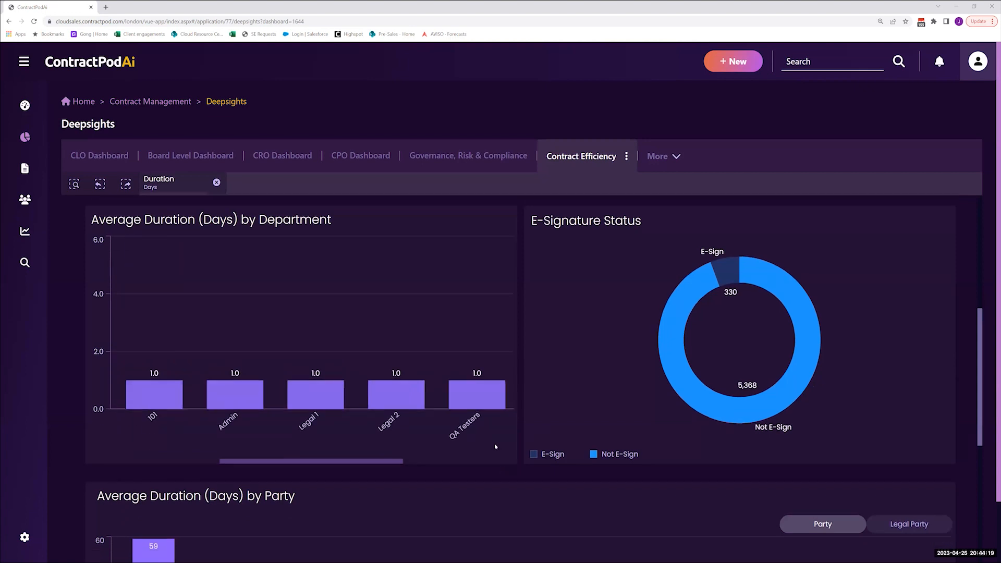
scroll("down", 3)
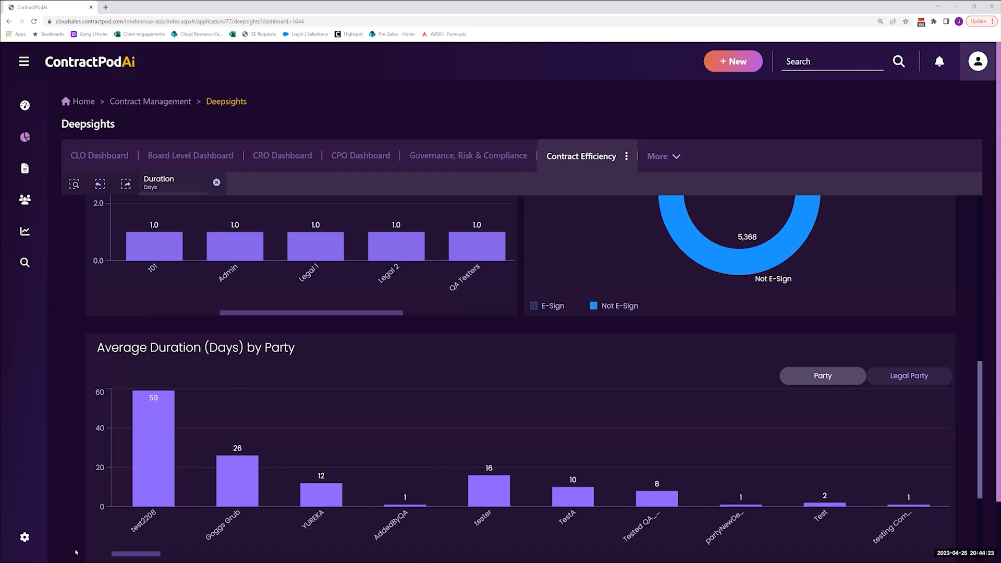
mouse_move(147, 538)
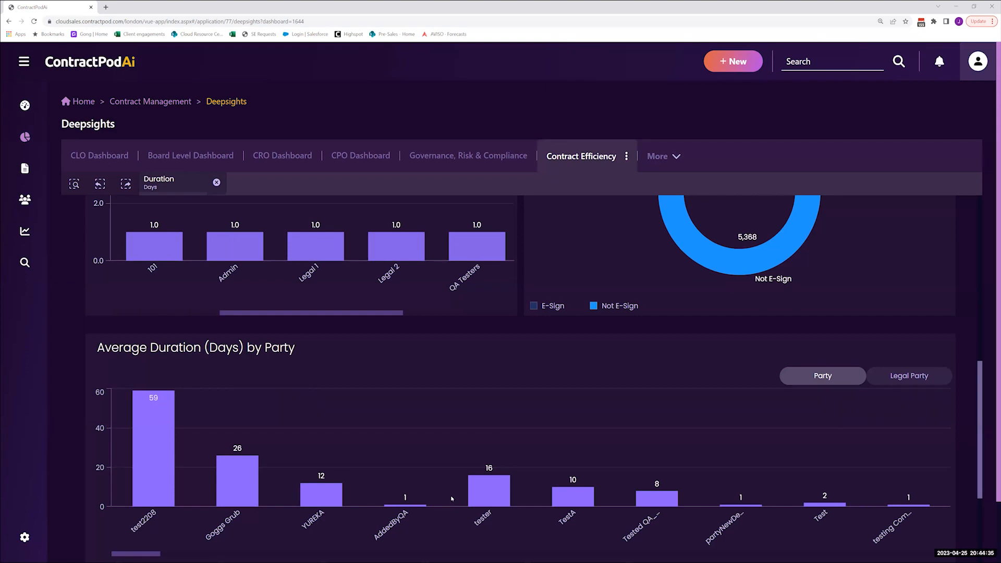
mouse_move(476, 498)
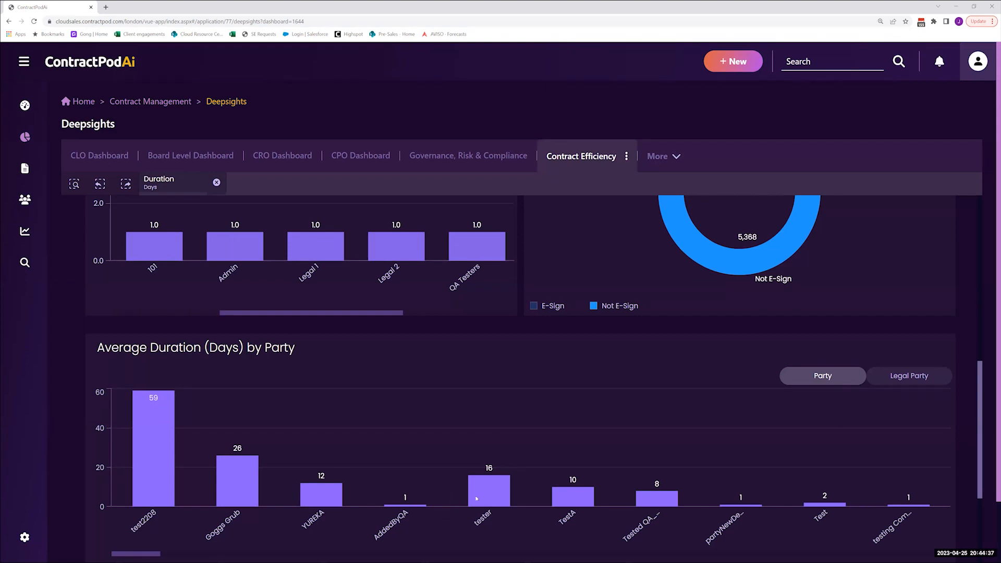
mouse_move(102, 361)
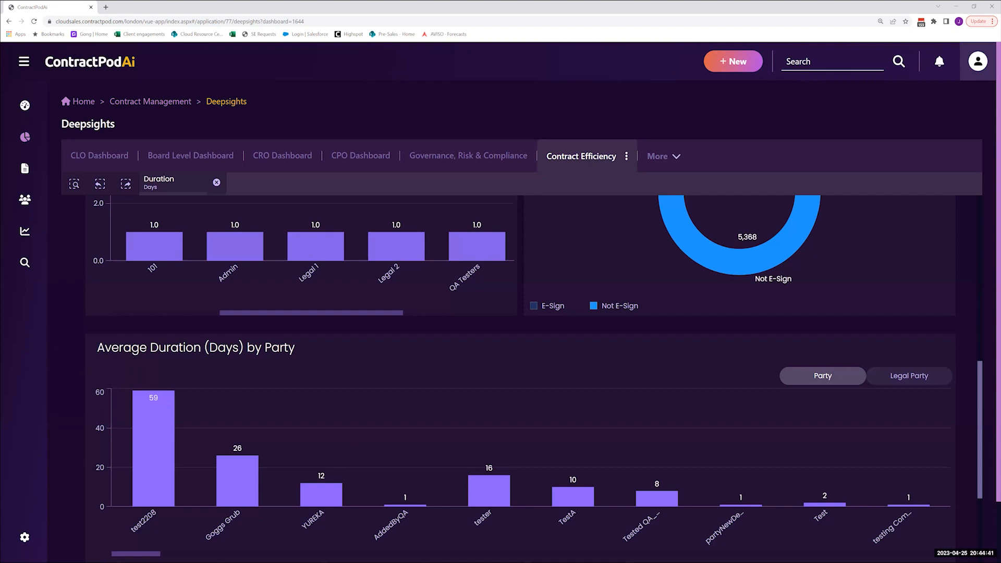
mouse_move(940, 494)
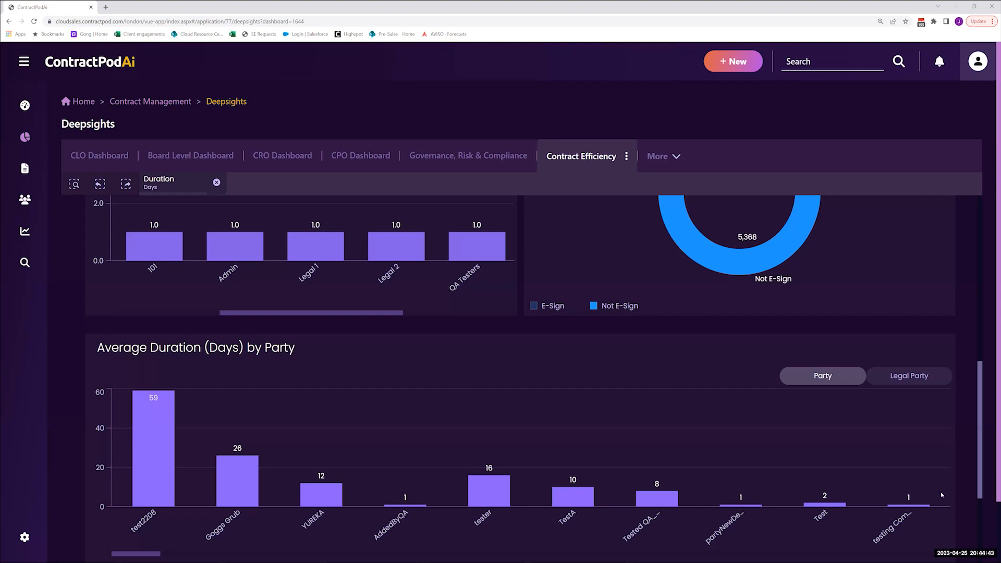
scroll("down", 3)
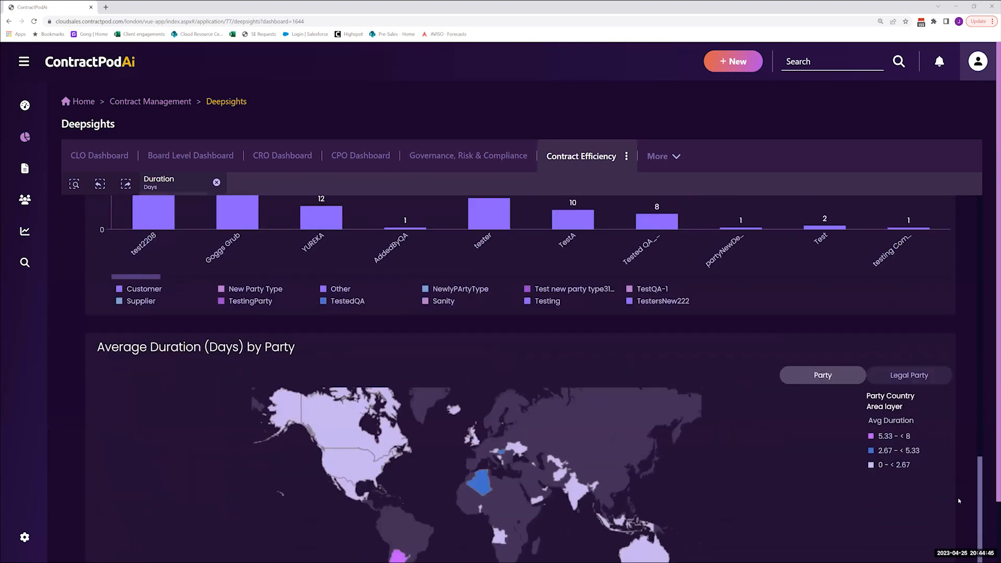
mouse_move(236, 457)
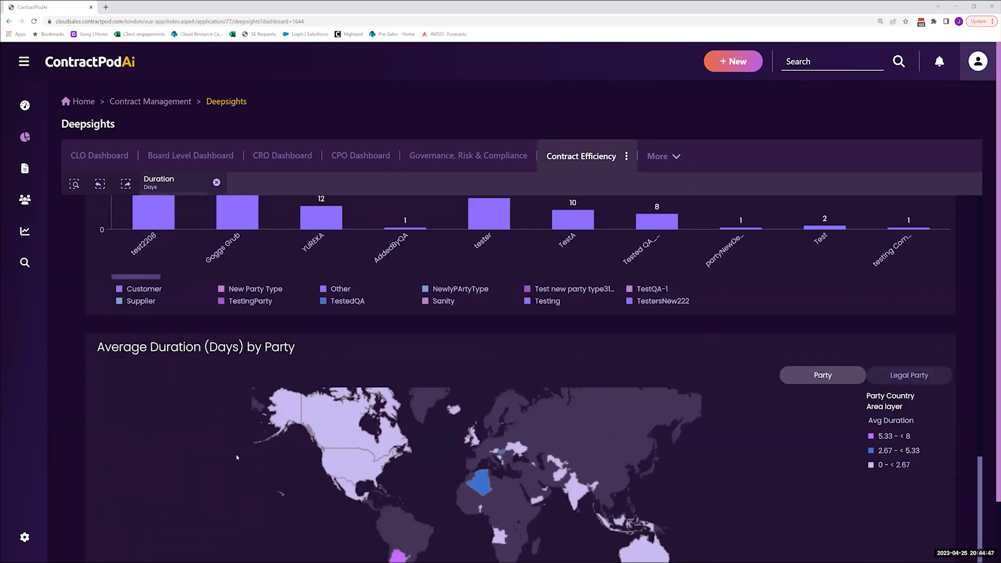
mouse_move(918, 498)
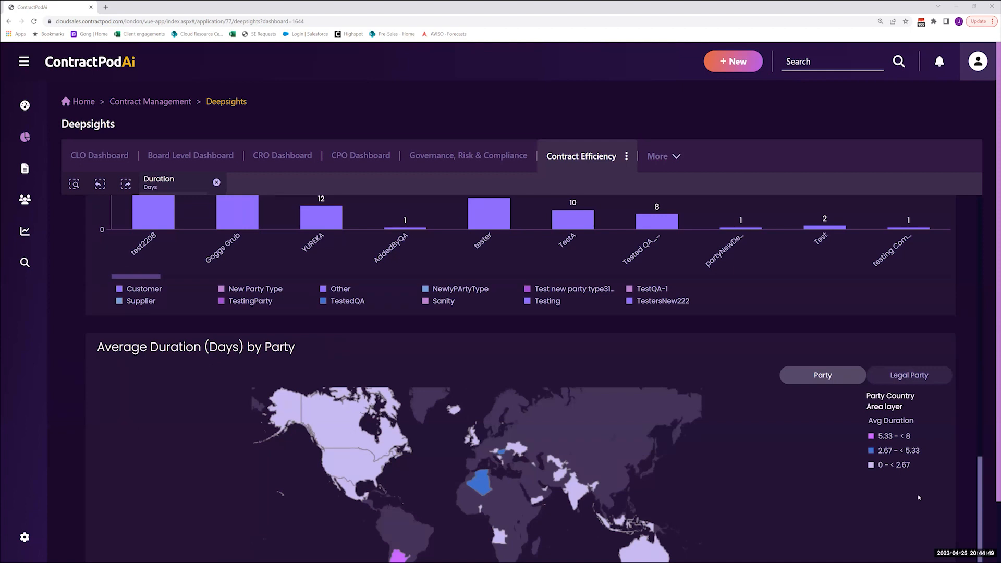
scroll("down", 3)
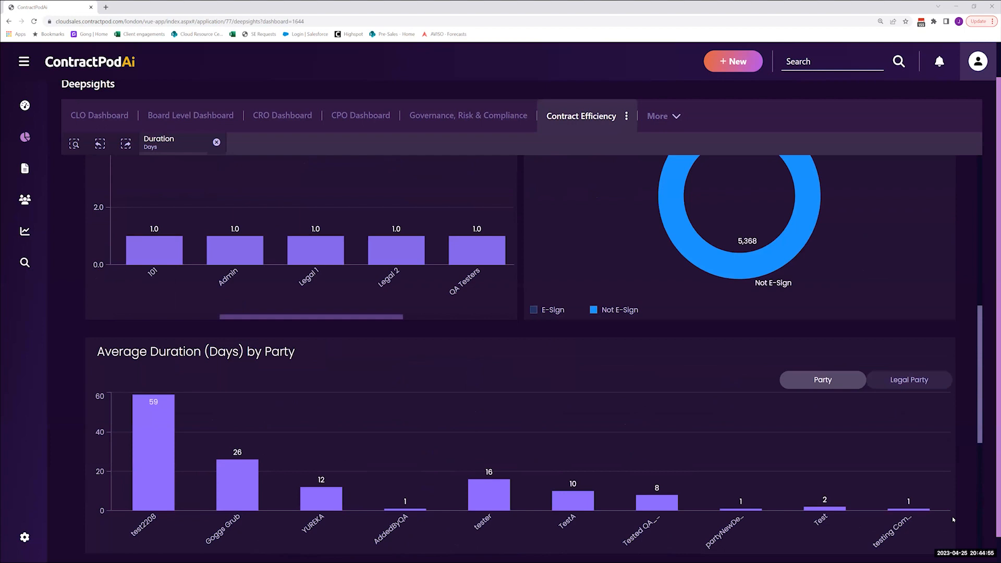
Scroll back up to the contract statistics cards and department duration chart
scroll("up", 3)
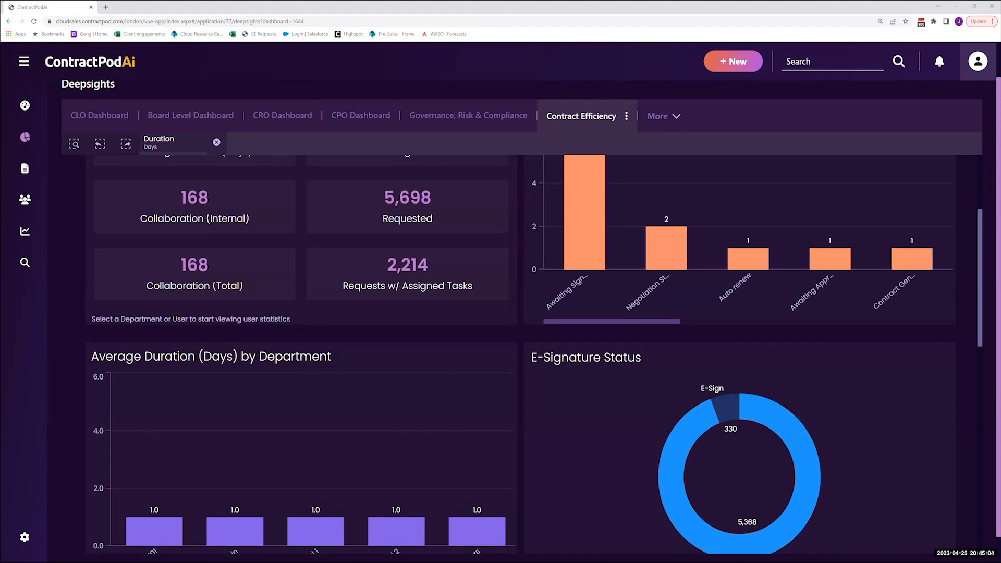
mouse_move(921, 511)
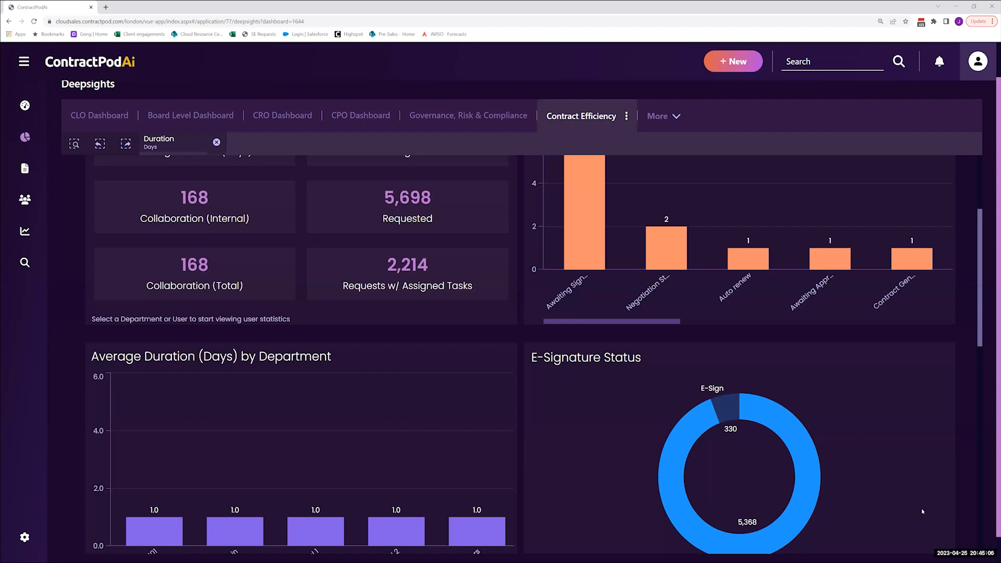